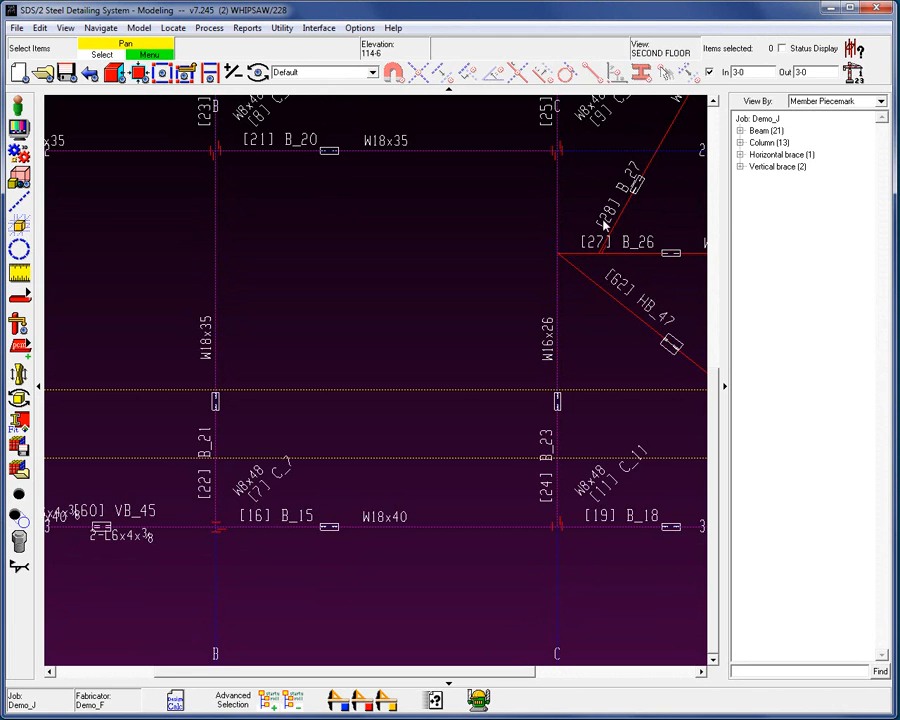
Select beam [16] B_15 and choose Copy Members from its context menu.
left_click(139, 27)
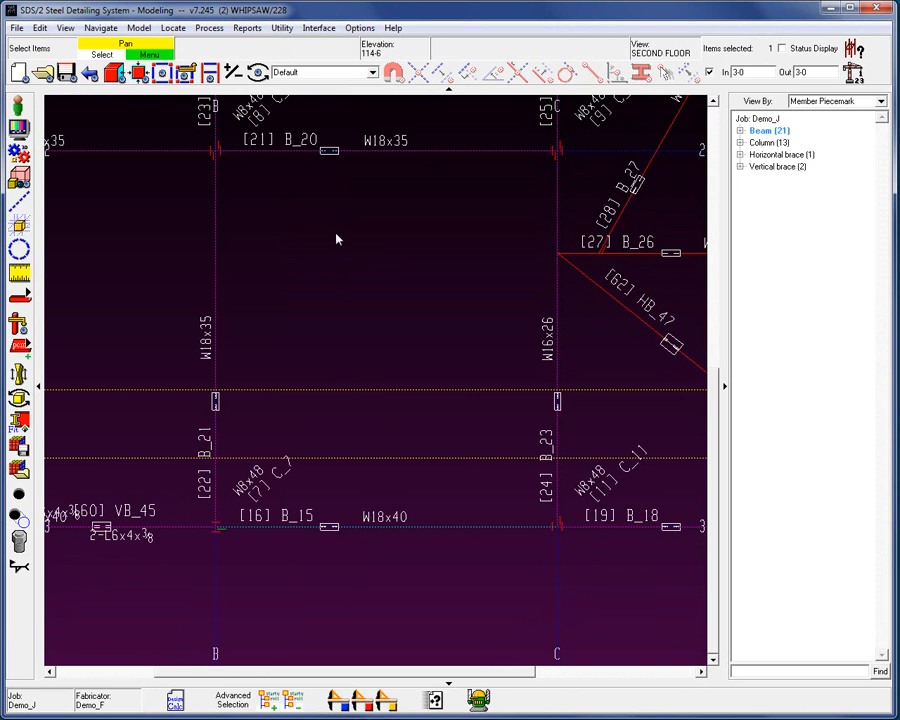
mouse_move(311, 207)
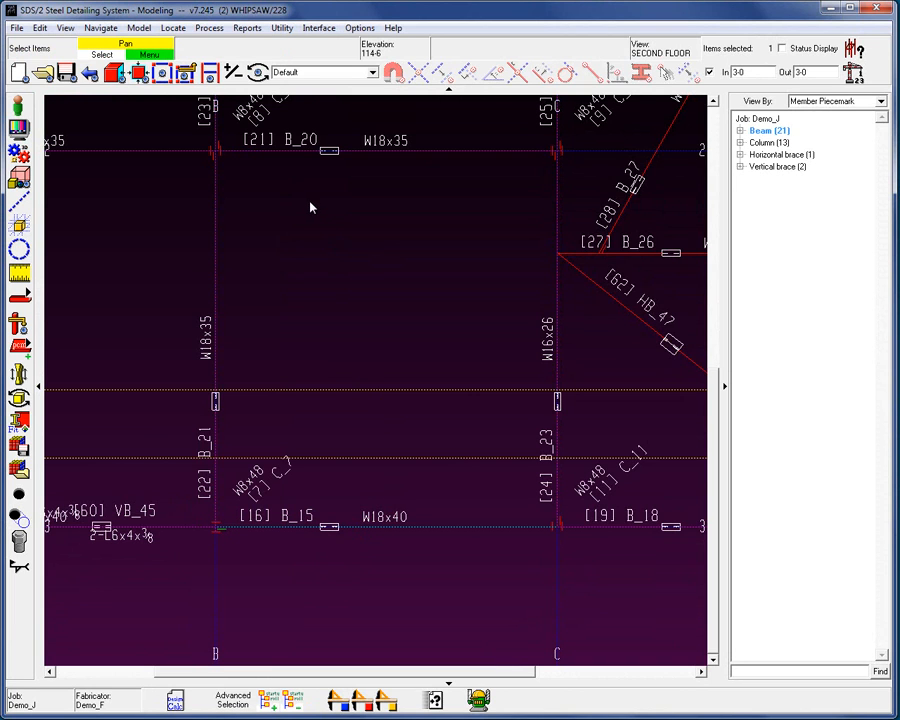
right_click(311, 207)
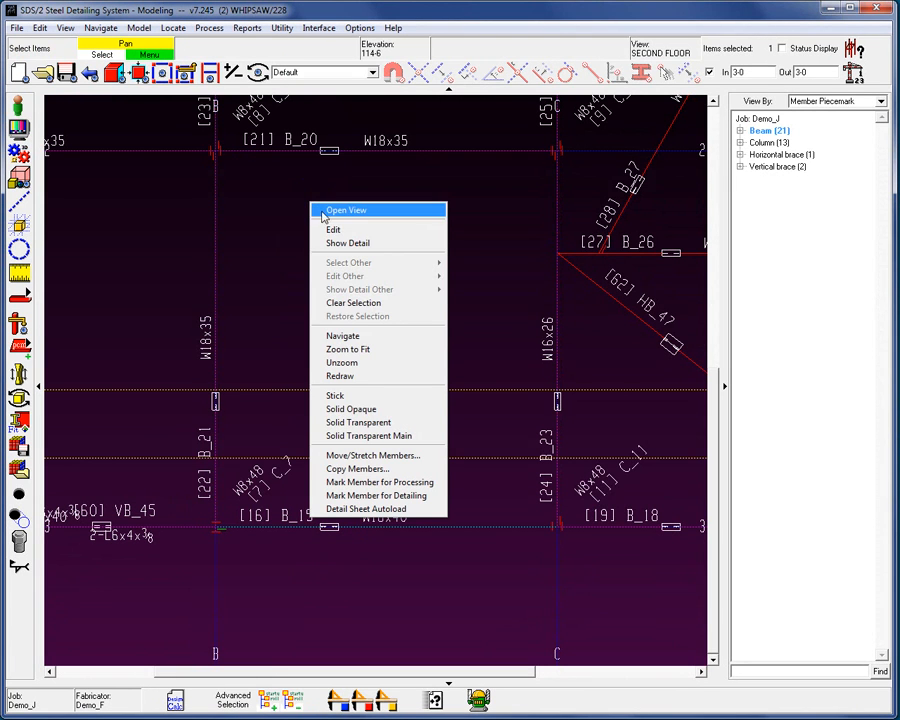
mouse_move(357, 468)
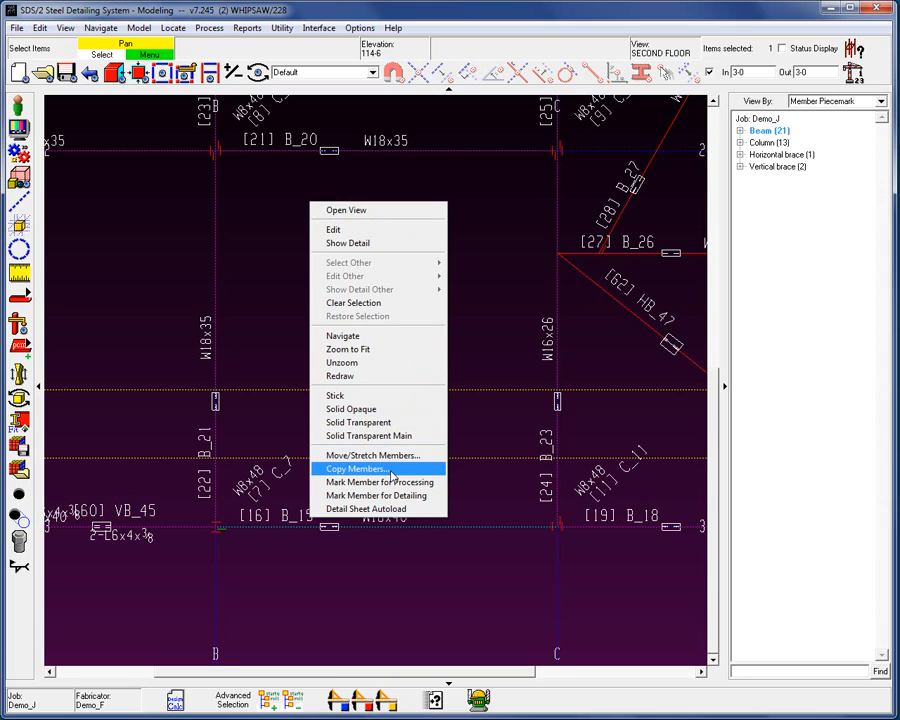
left_click(356, 468)
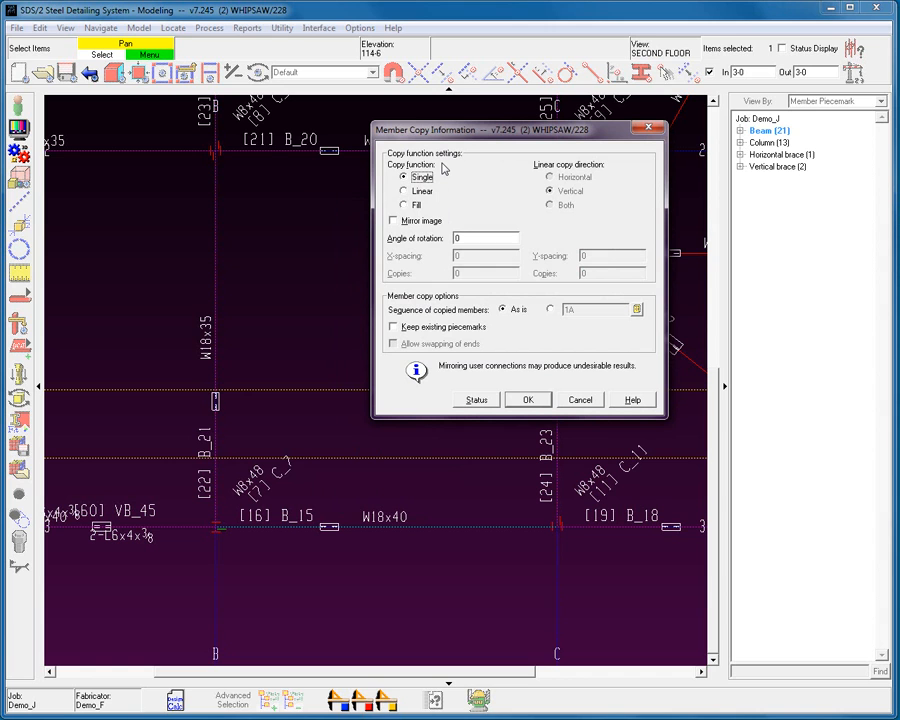
mouse_move(535, 424)
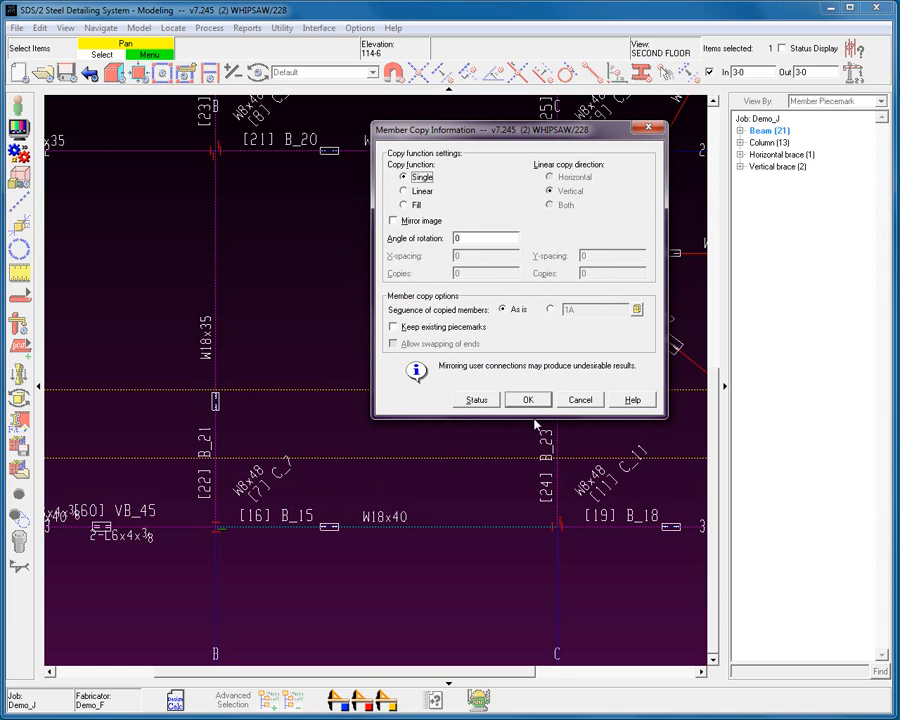
Accept the Single copy mode for beam B_15 in Member Copy Information.
left_click(528, 399)
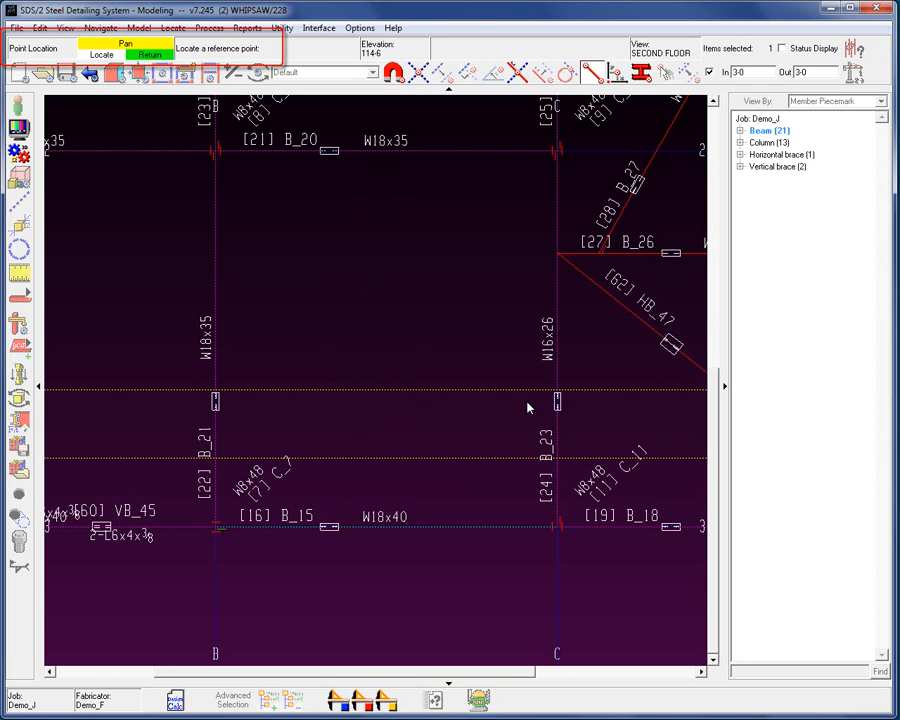
left_click(218, 527)
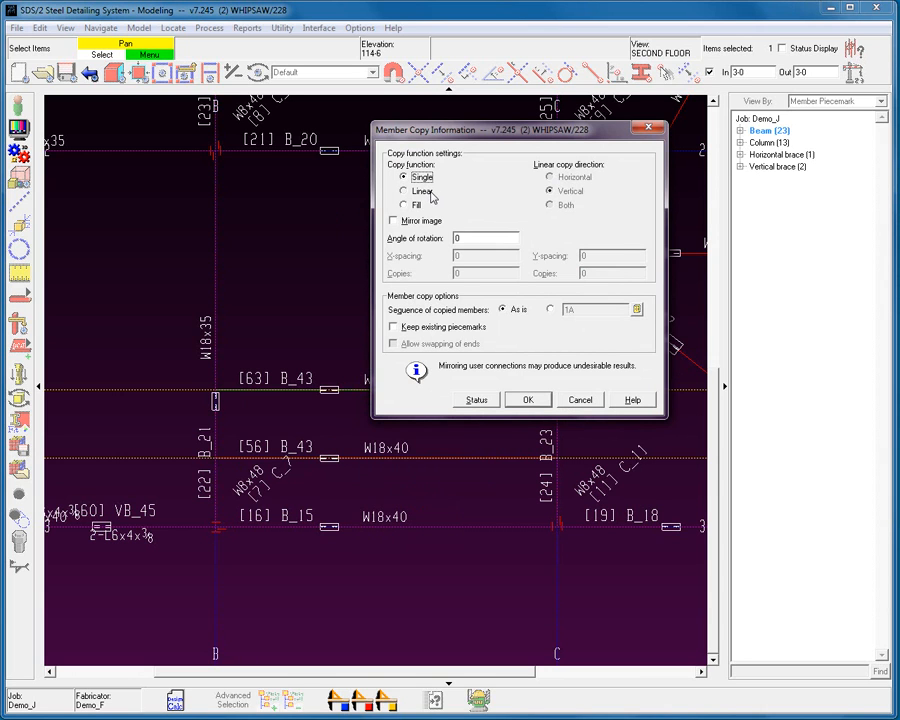
Set a Fill copy with 5-0 Y-spacing, 2 copies, sequence 4A and existing piecemarks kept.
left_click(405, 191)
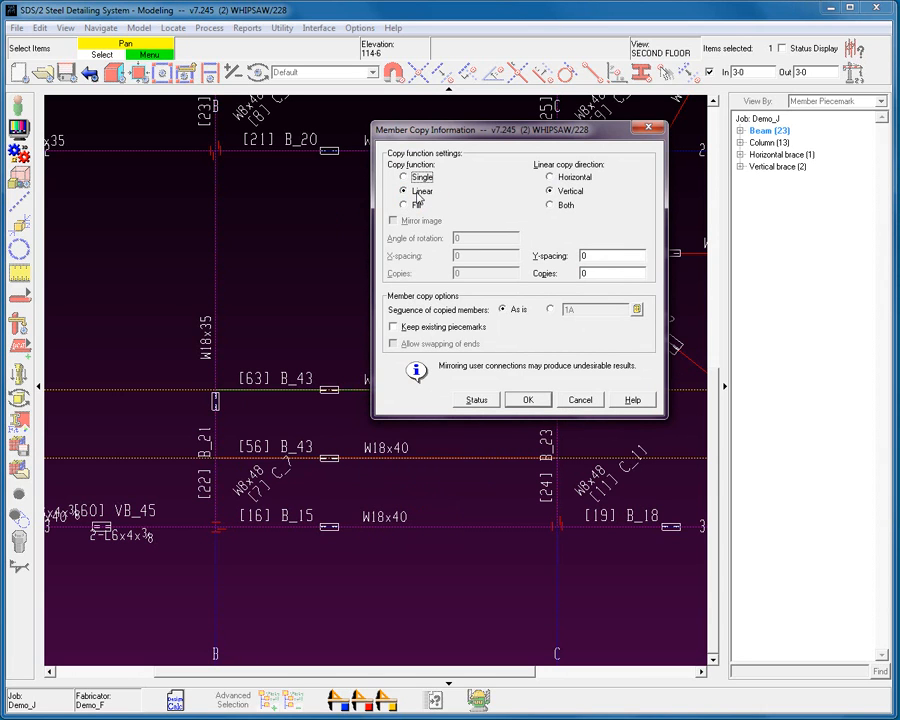
left_click(550, 177)
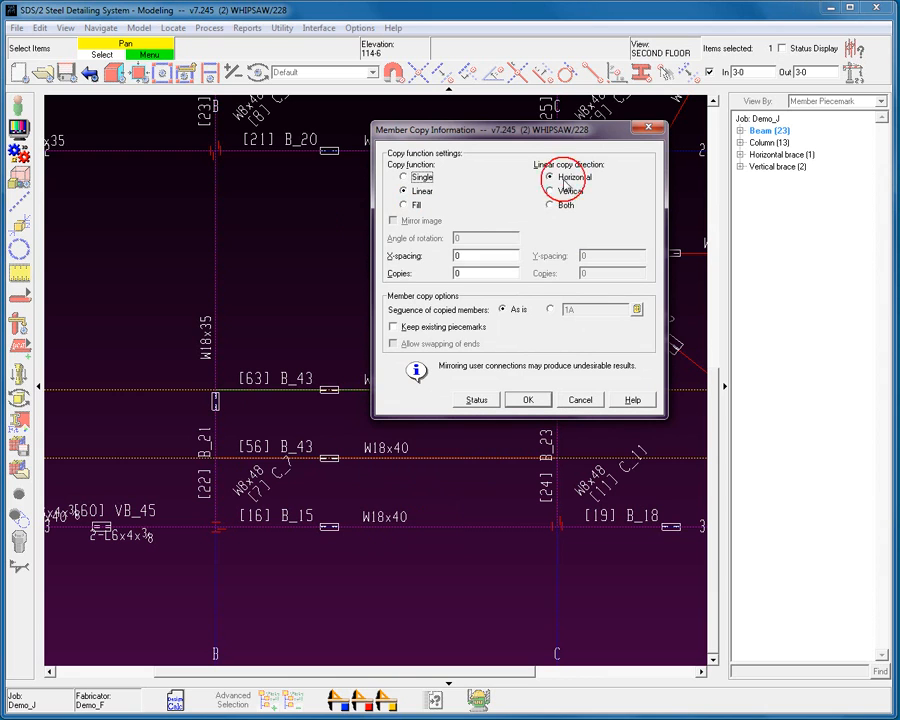
left_click(550, 191)
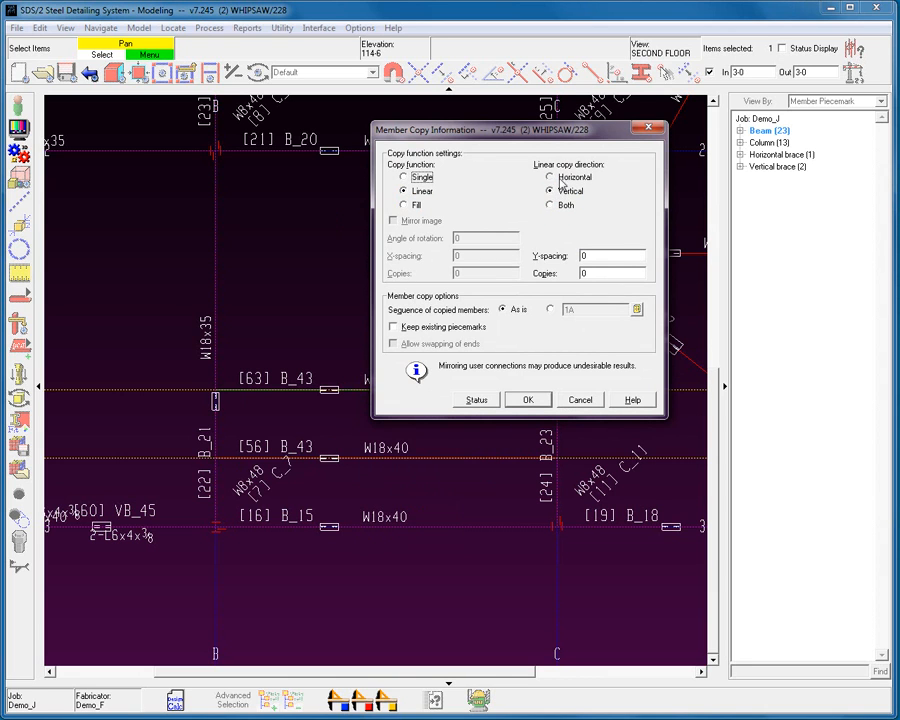
left_click(550, 205)
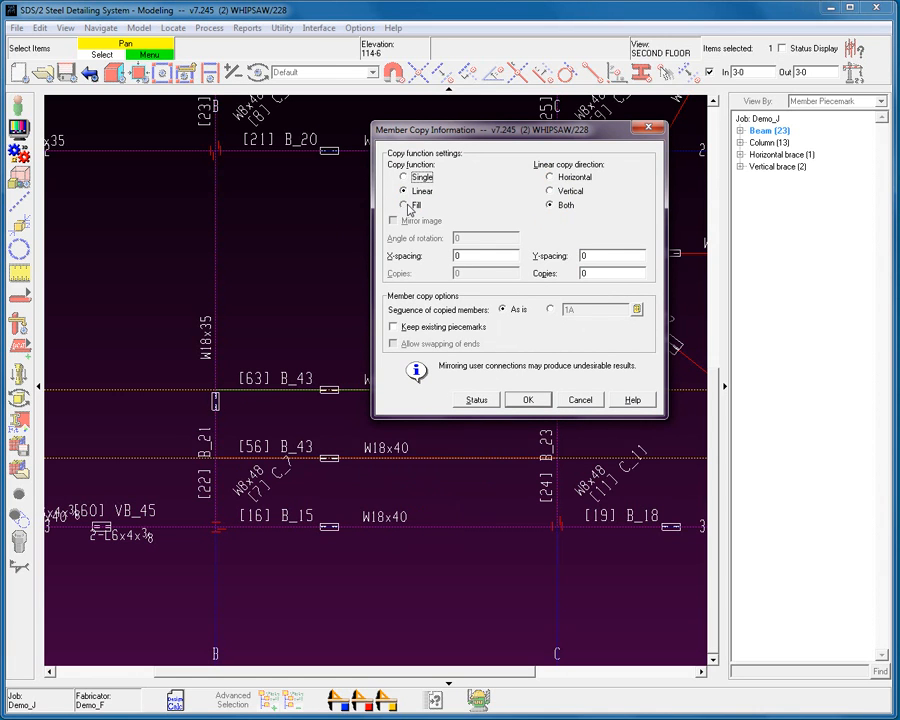
left_click(404, 205)
type("5-")
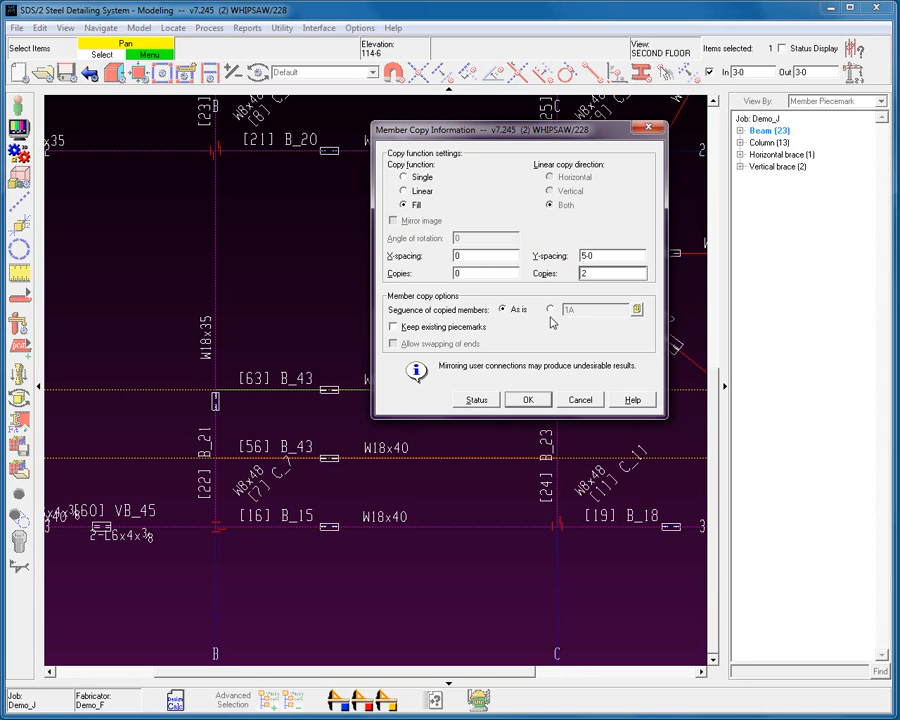
left_click(549, 309)
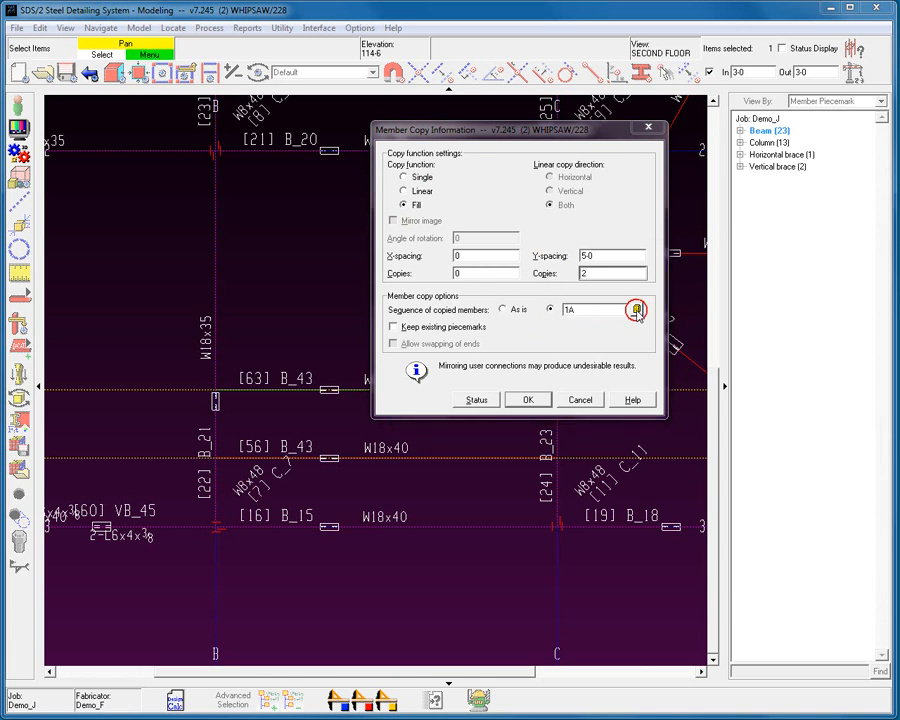
left_click(636, 309)
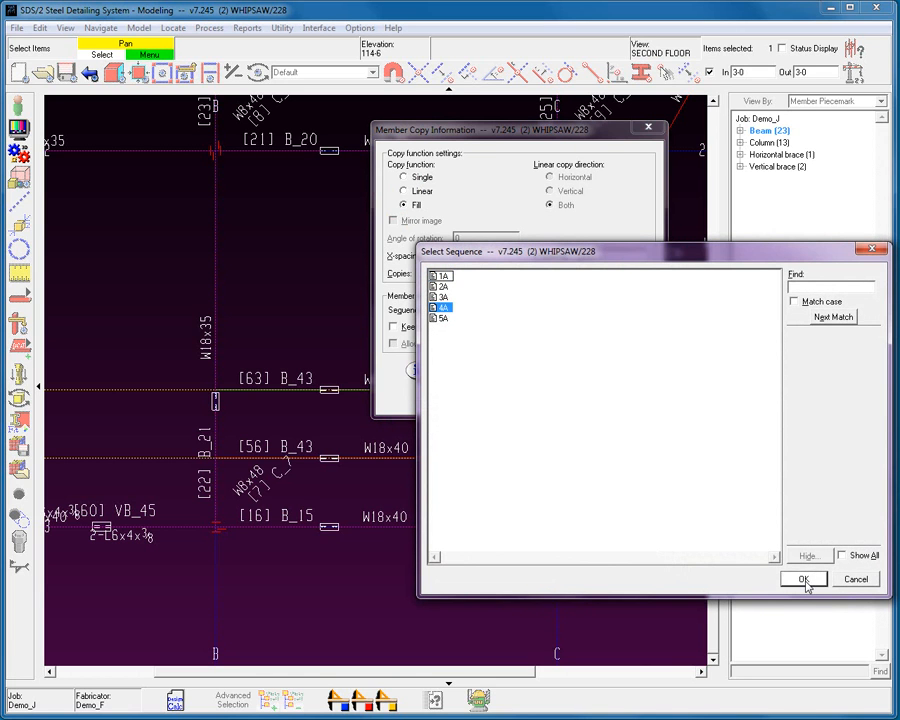
left_click(803, 579)
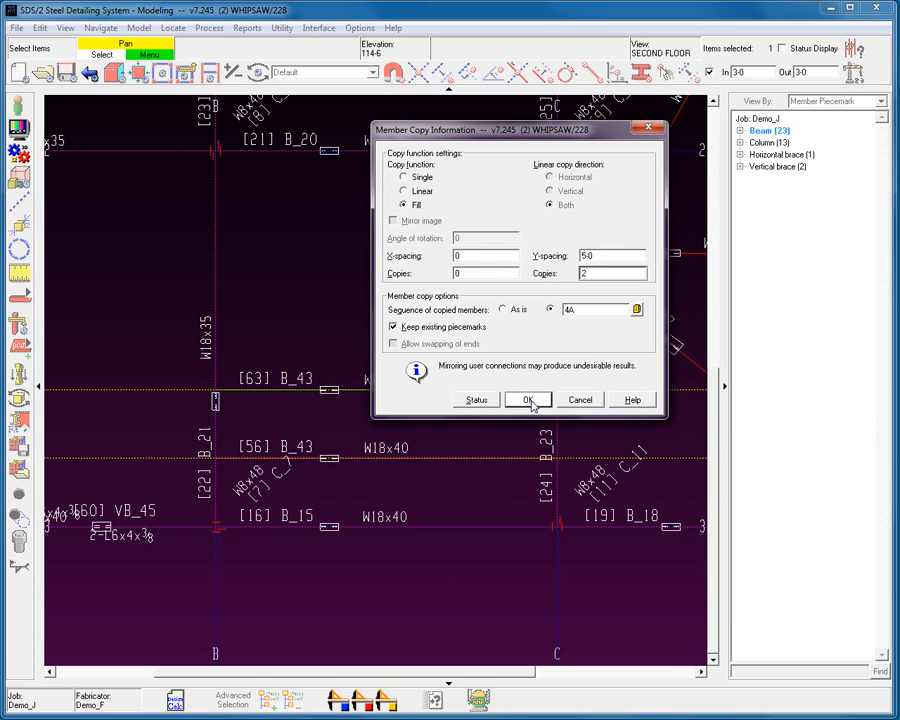
Accept the fill settings to create beams [64] B_49 and [65] B_49 above B_43.
left_click(528, 400)
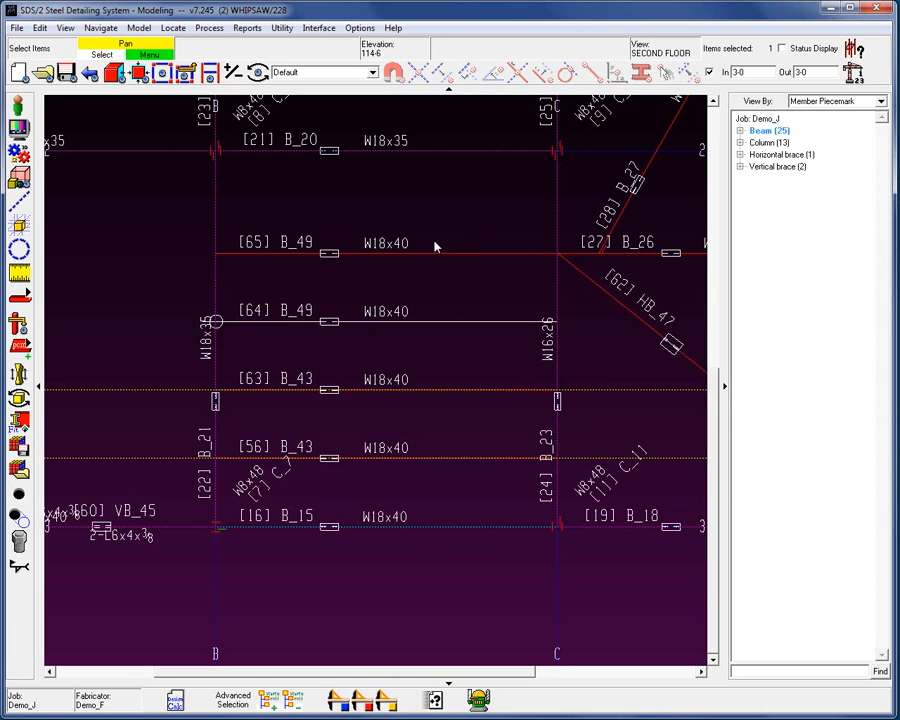
Copy the member as a 2-6 fill with 1 copy, keeping existing piecemarks.
right_click(435, 245)
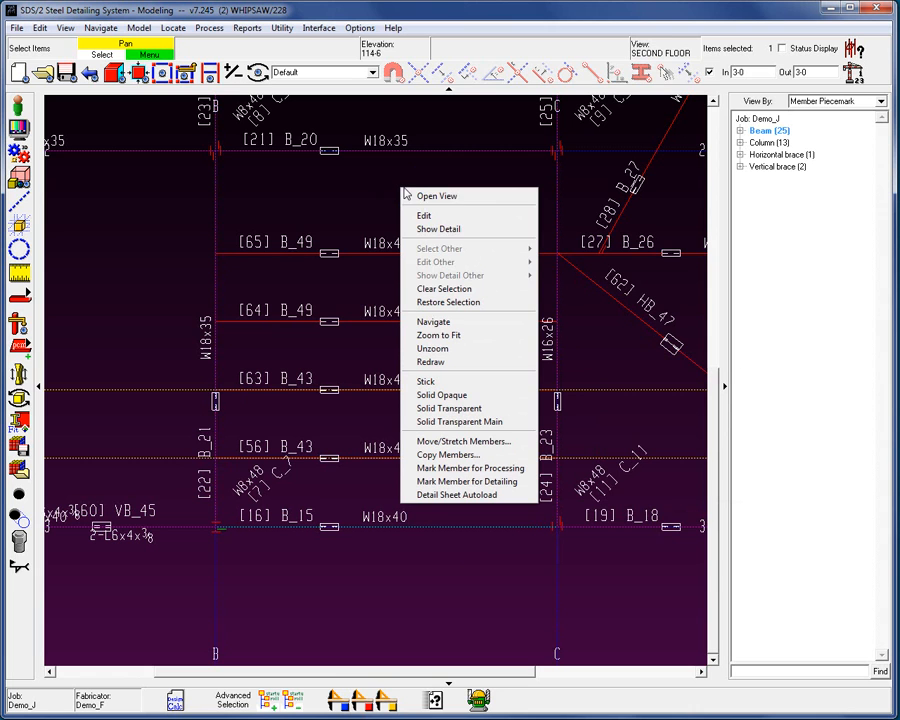
mouse_move(463, 442)
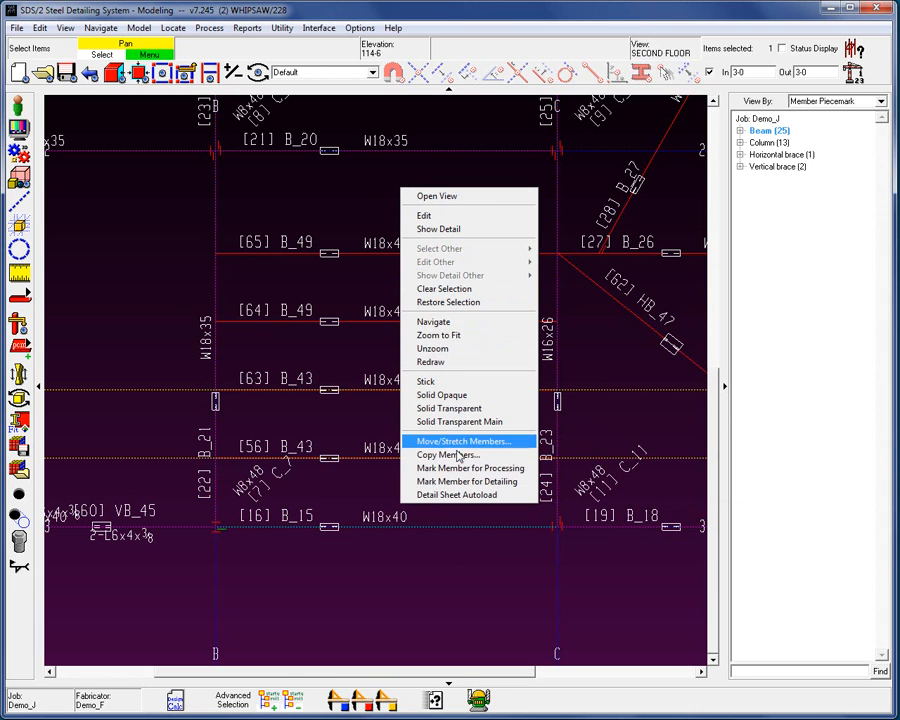
left_click(445, 455)
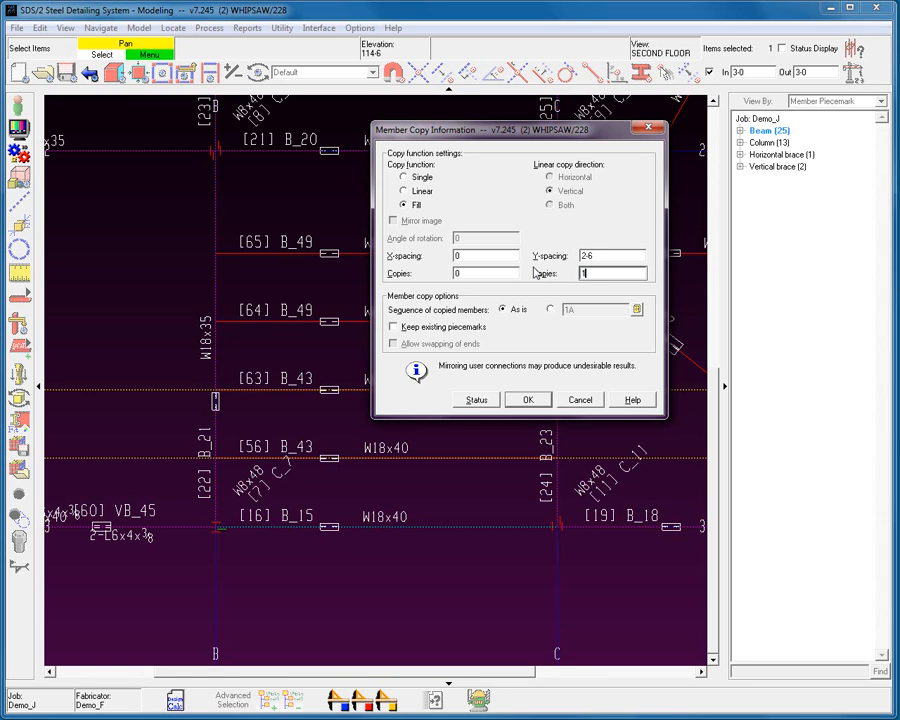
left_click(393, 327)
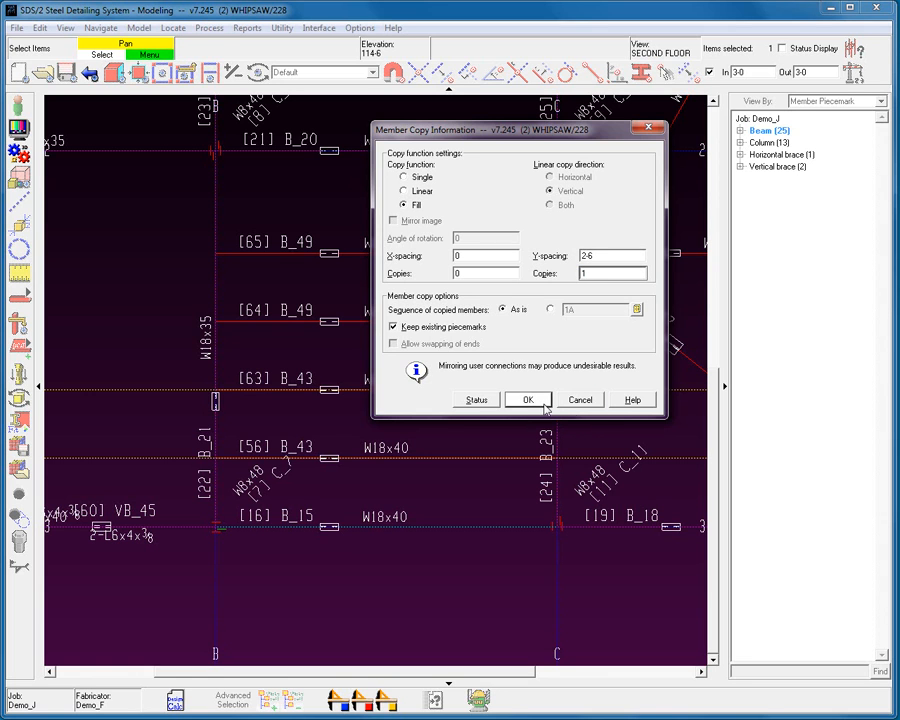
left_click(527, 399)
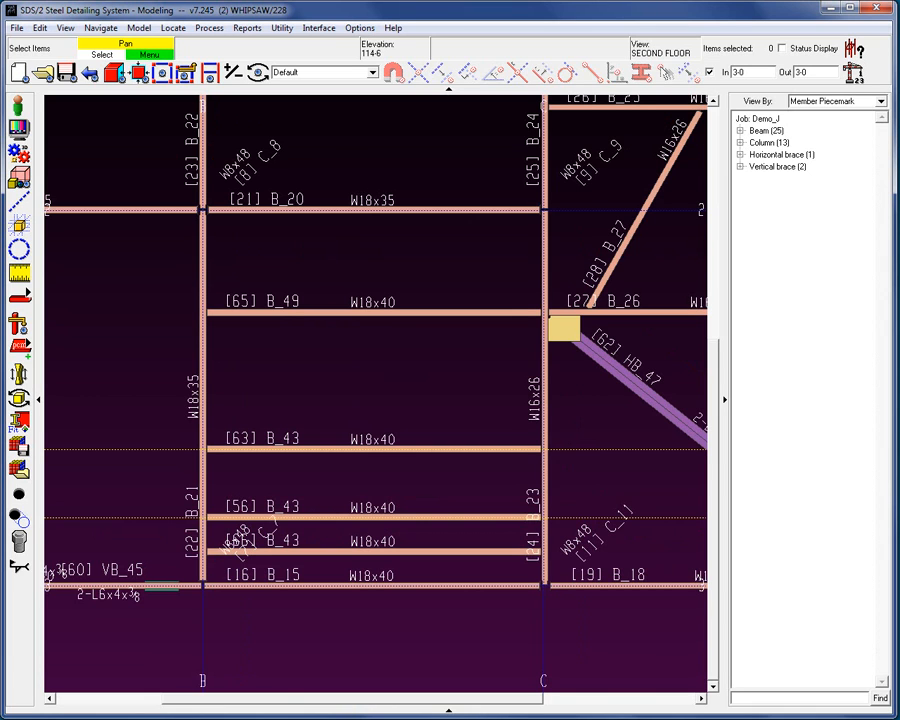
Select beam [65] B_49 and accept single-copy settings for it.
left_click(372, 314)
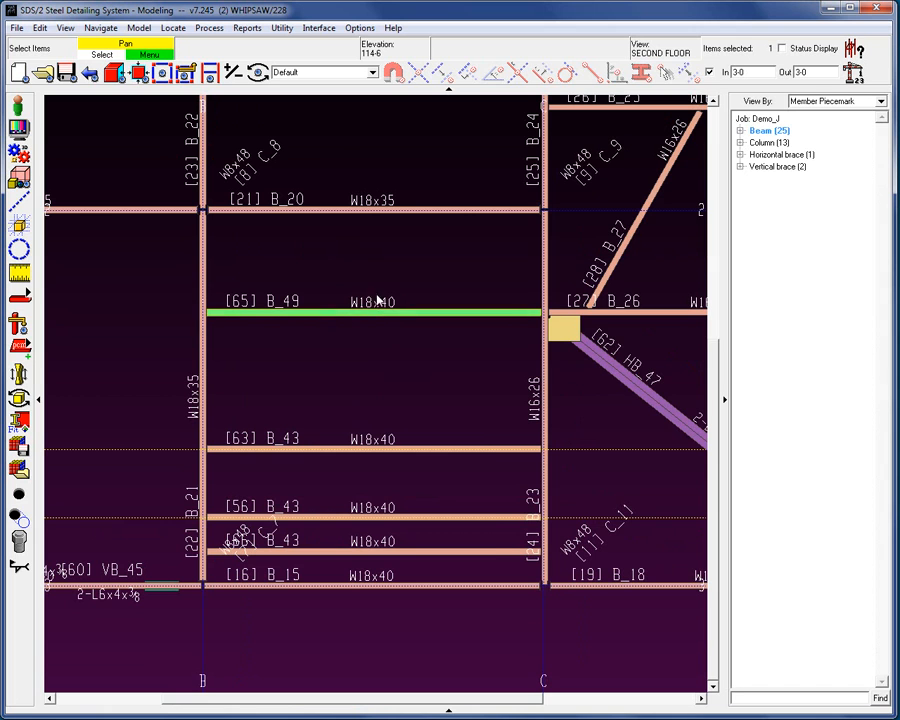
right_click(375, 313)
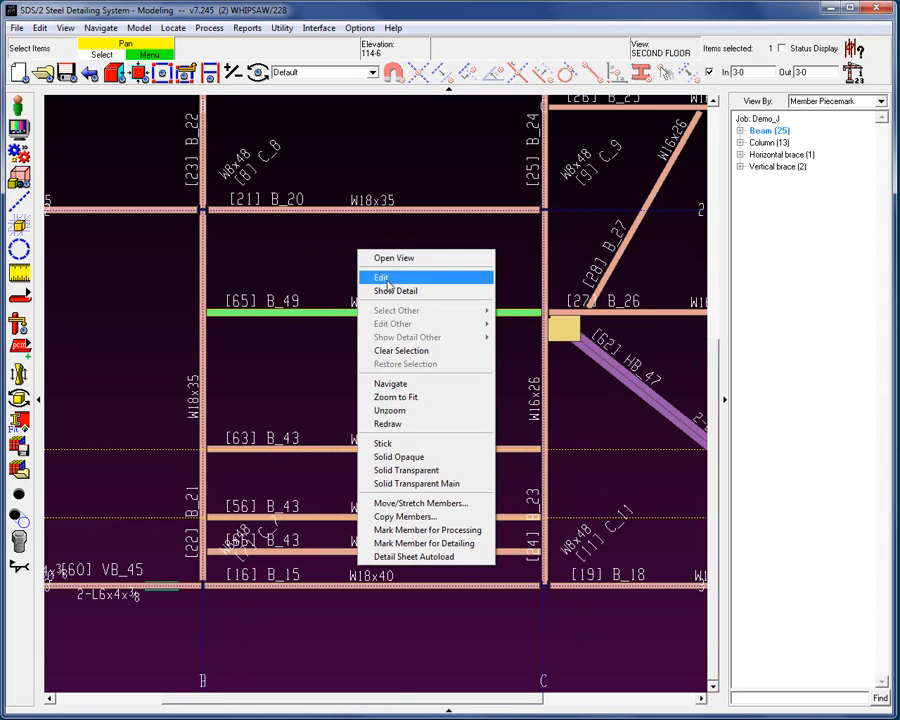
left_click(404, 516)
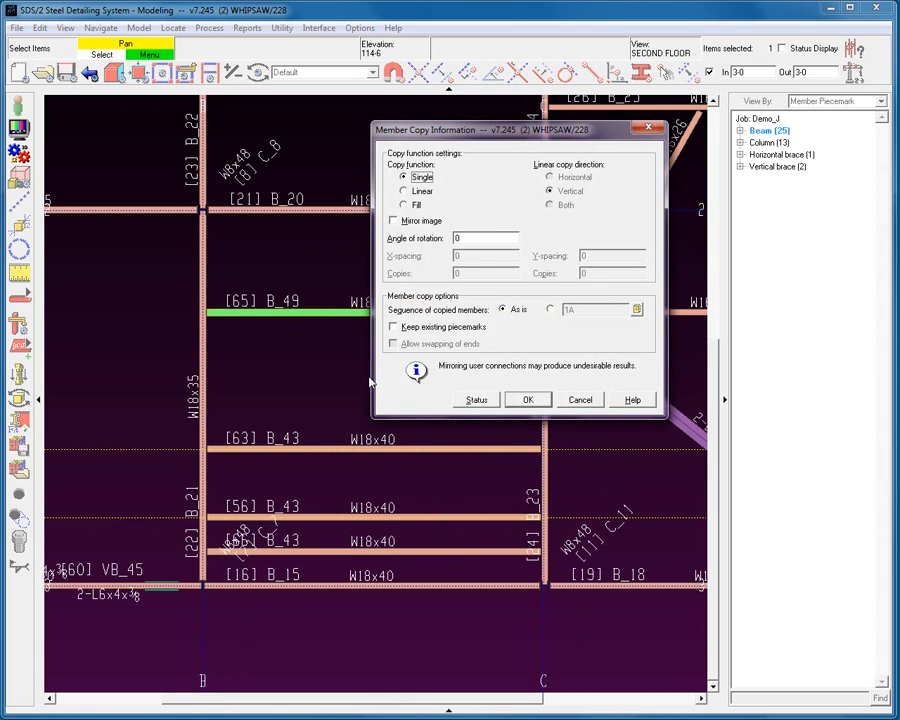
mouse_move(483, 350)
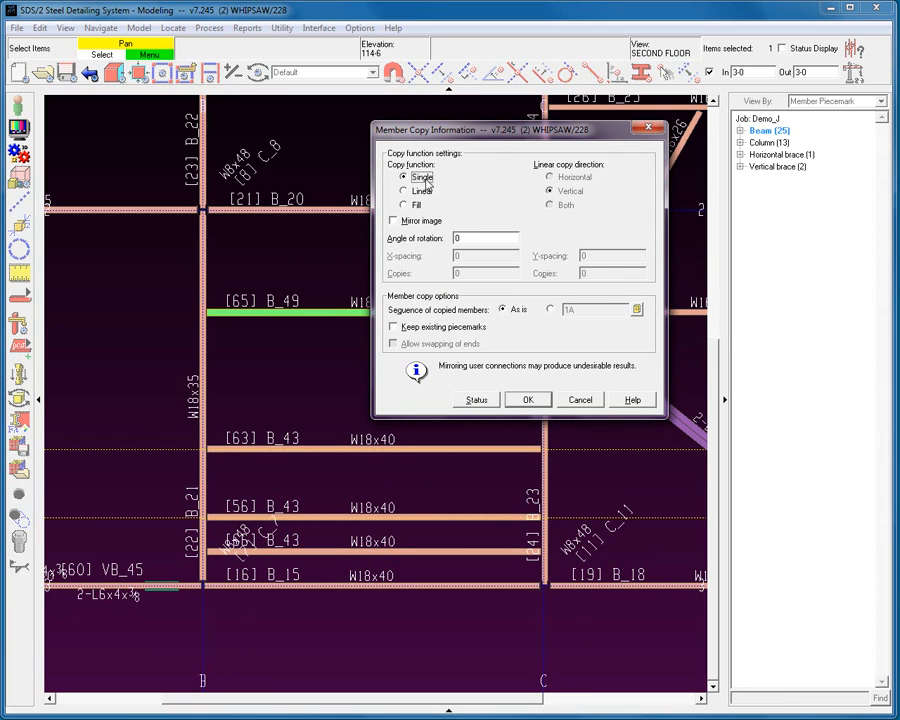
left_click(528, 399)
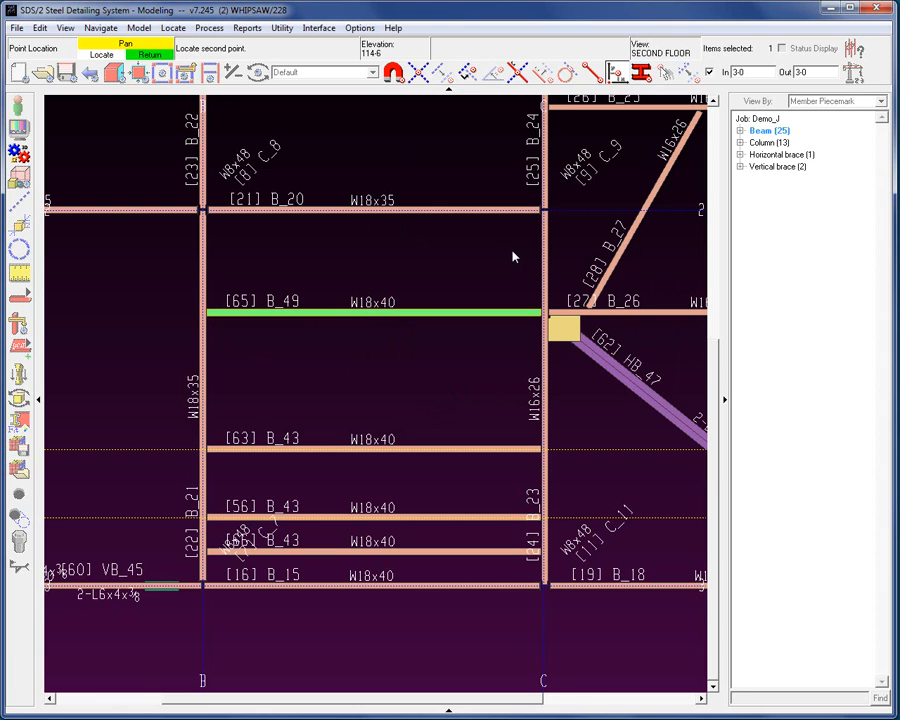
Offset the second locate point of the B_49 copy by 3-0 in Z.
left_click(416, 275)
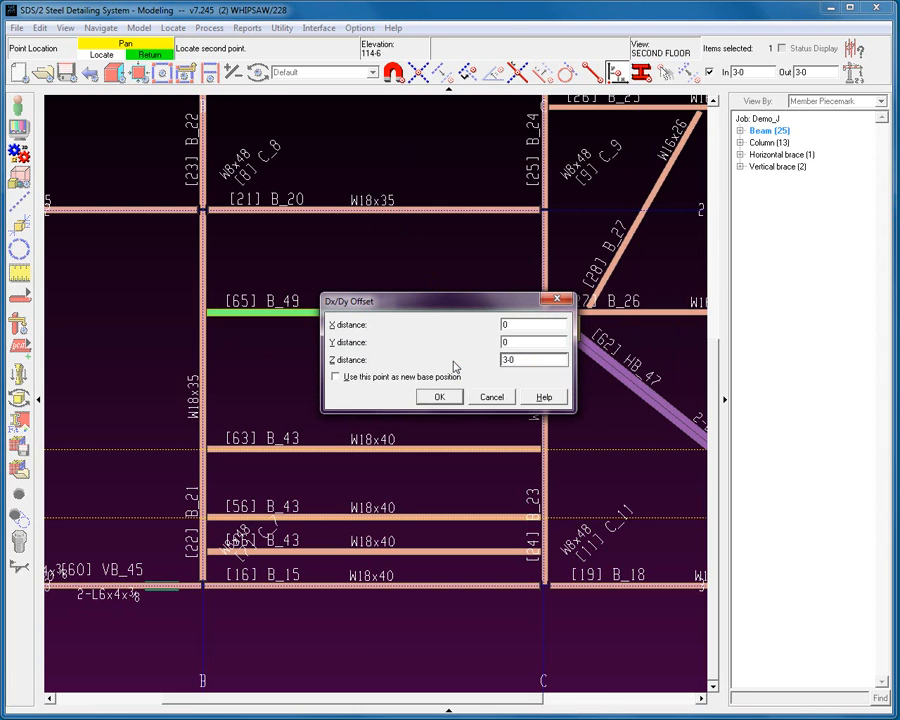
left_click(439, 396)
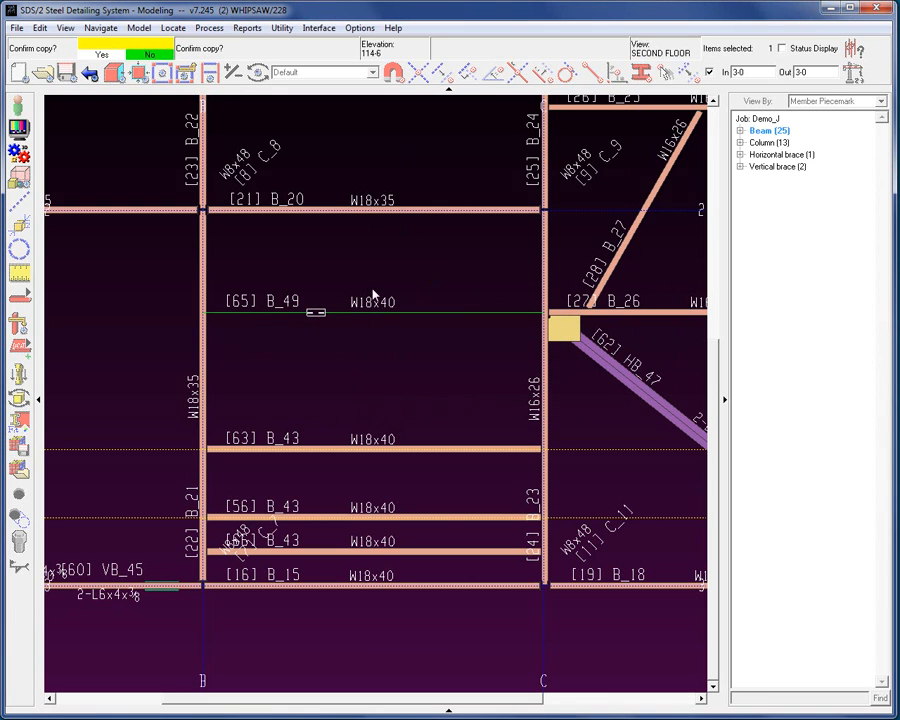
mouse_move(368, 278)
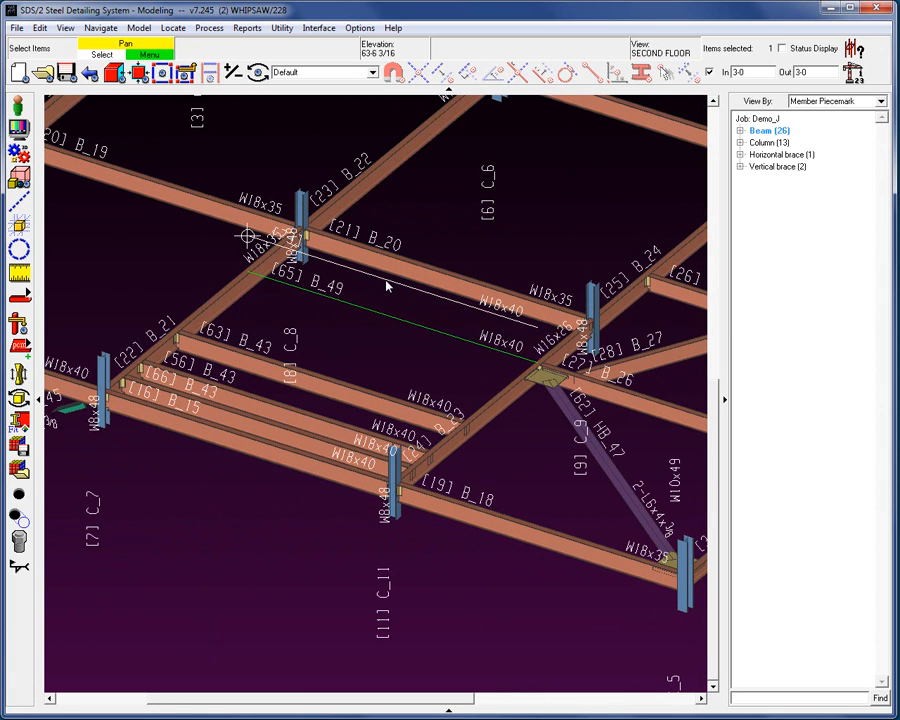
mouse_move(387, 286)
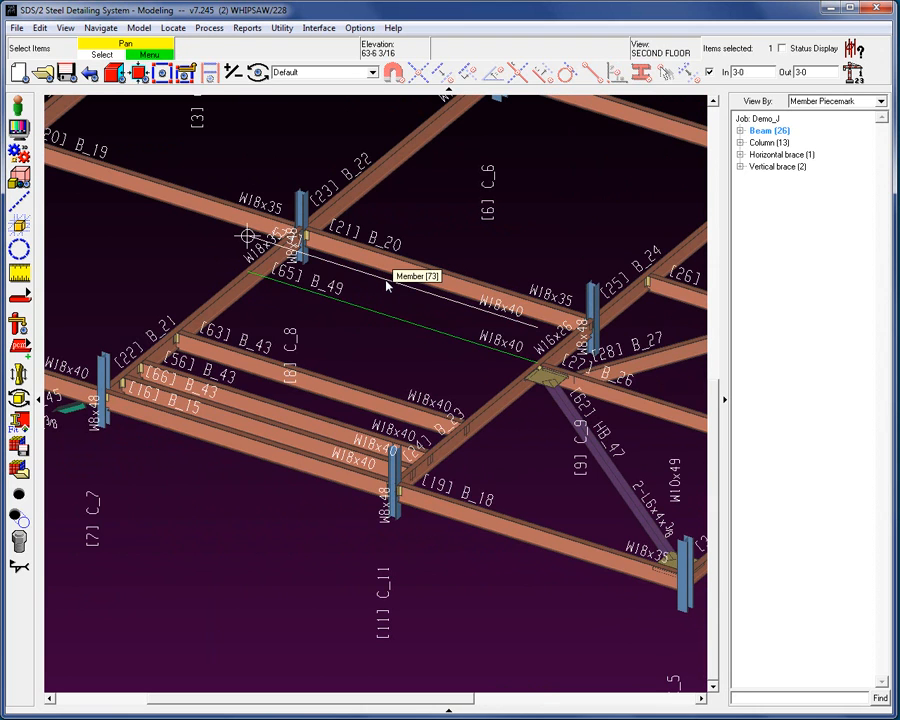
mouse_move(458, 256)
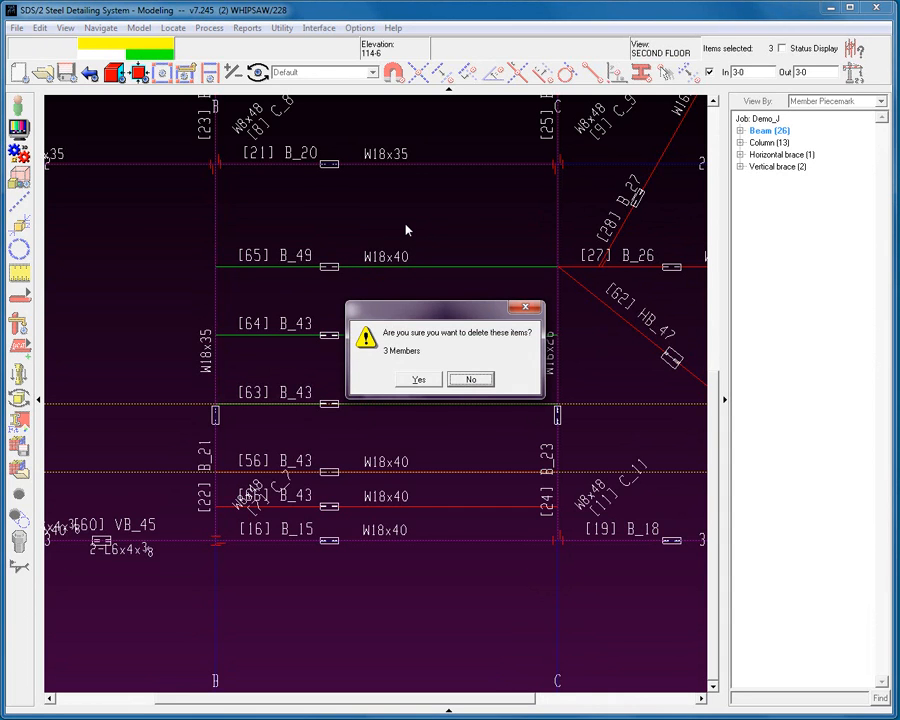
mouse_move(418, 380)
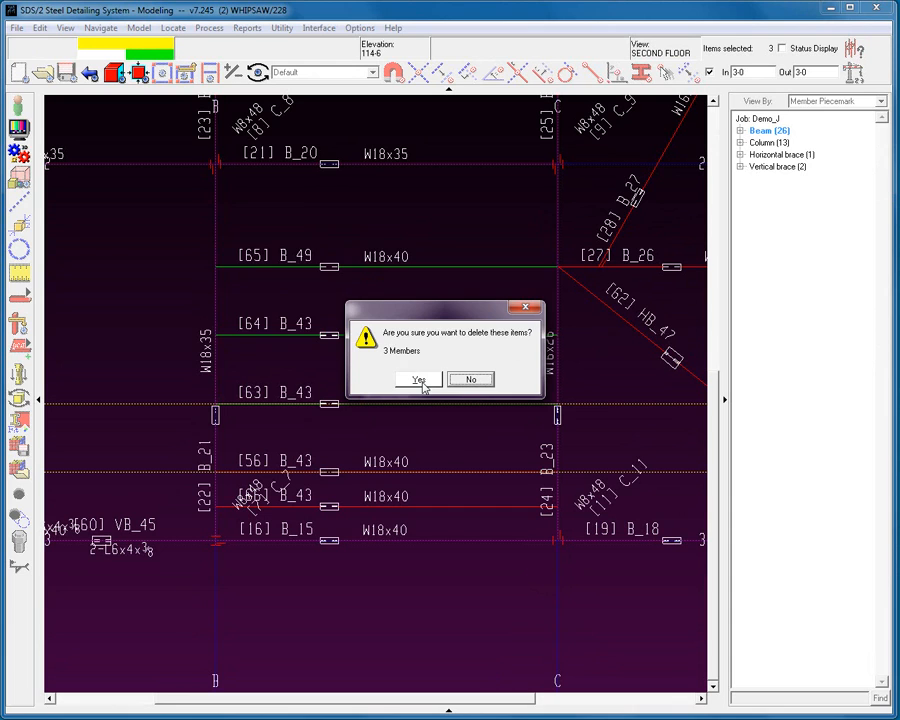
Confirm deleting the three beams, then select both B_43 members together.
left_click(418, 379)
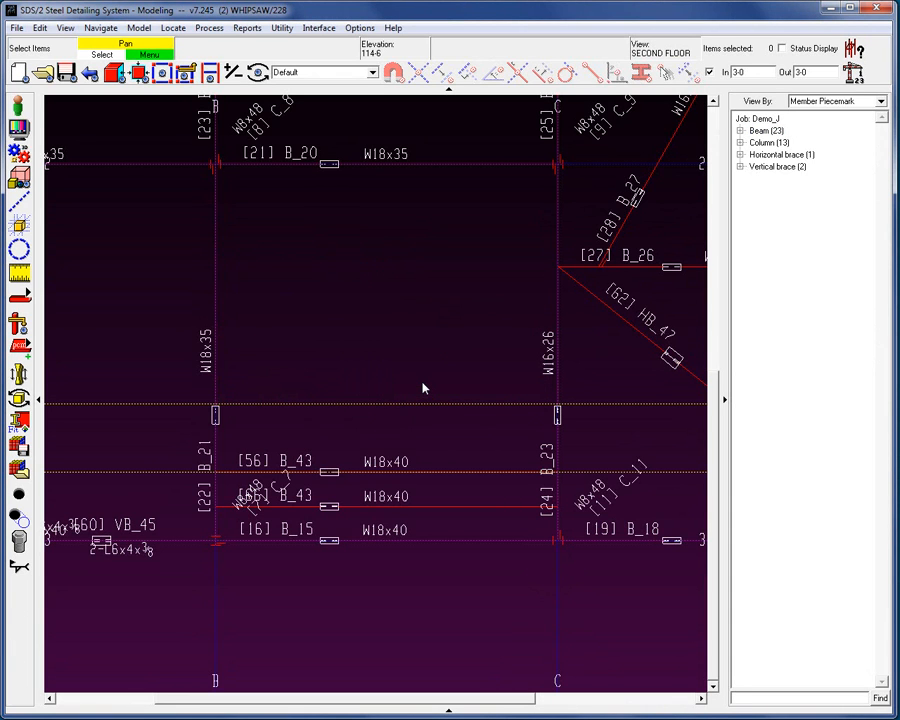
mouse_move(437, 433)
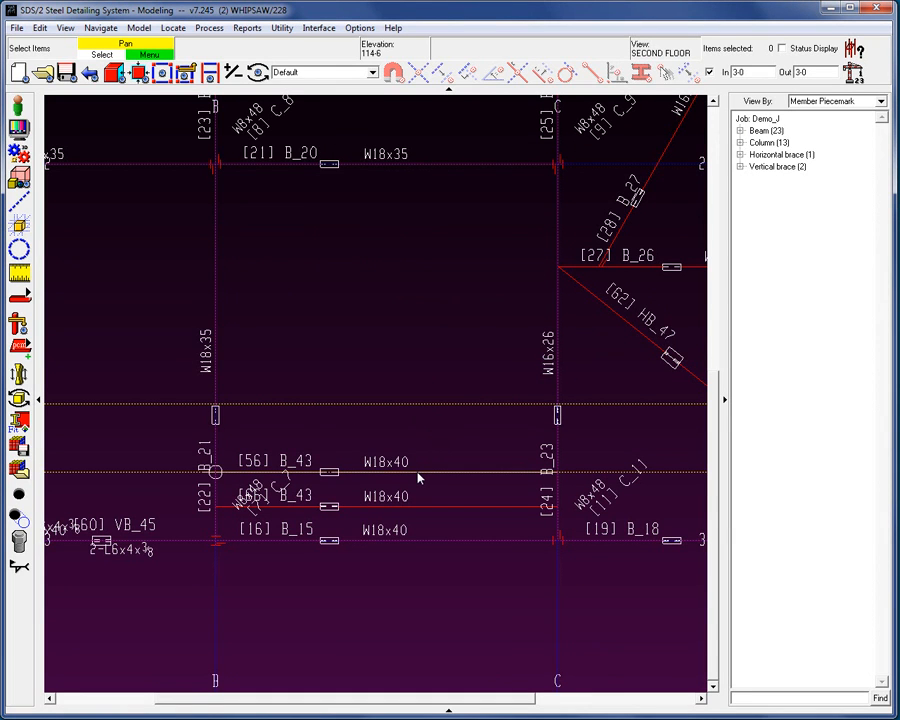
right_click(418, 478)
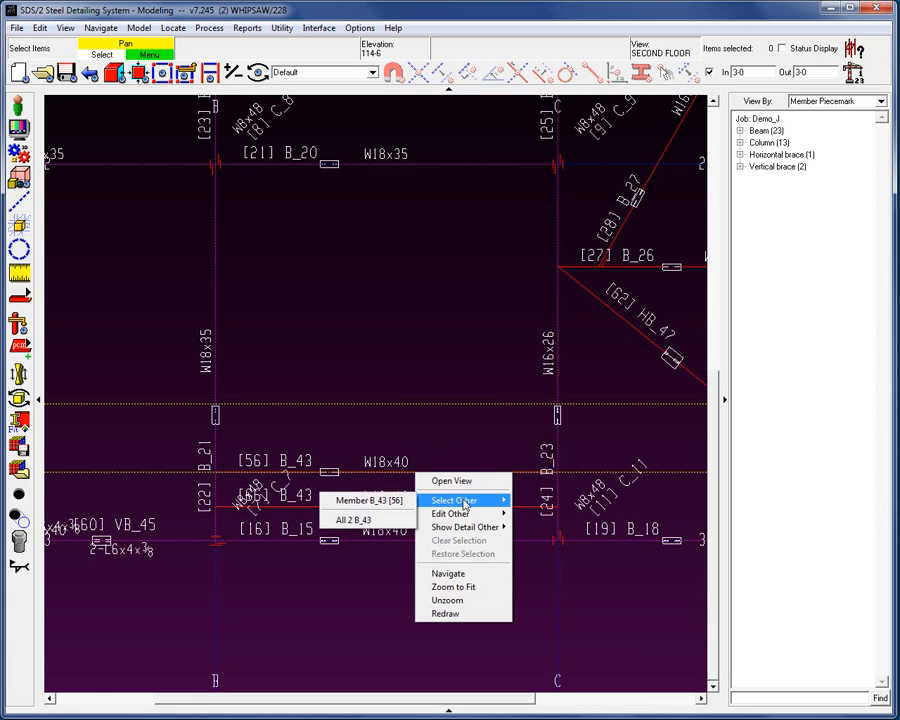
left_click(353, 519)
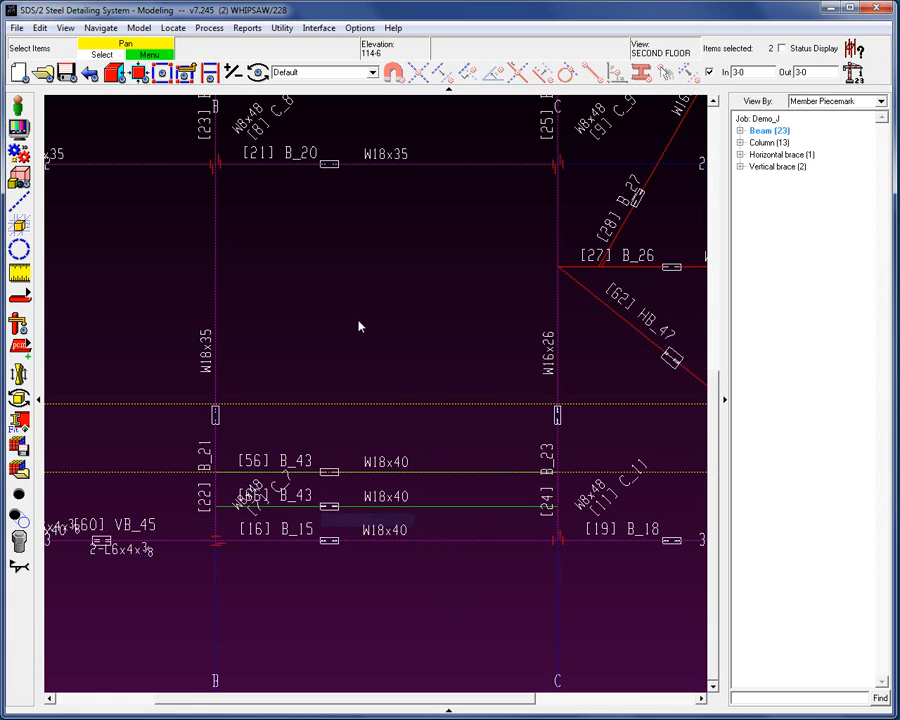
mouse_move(365, 320)
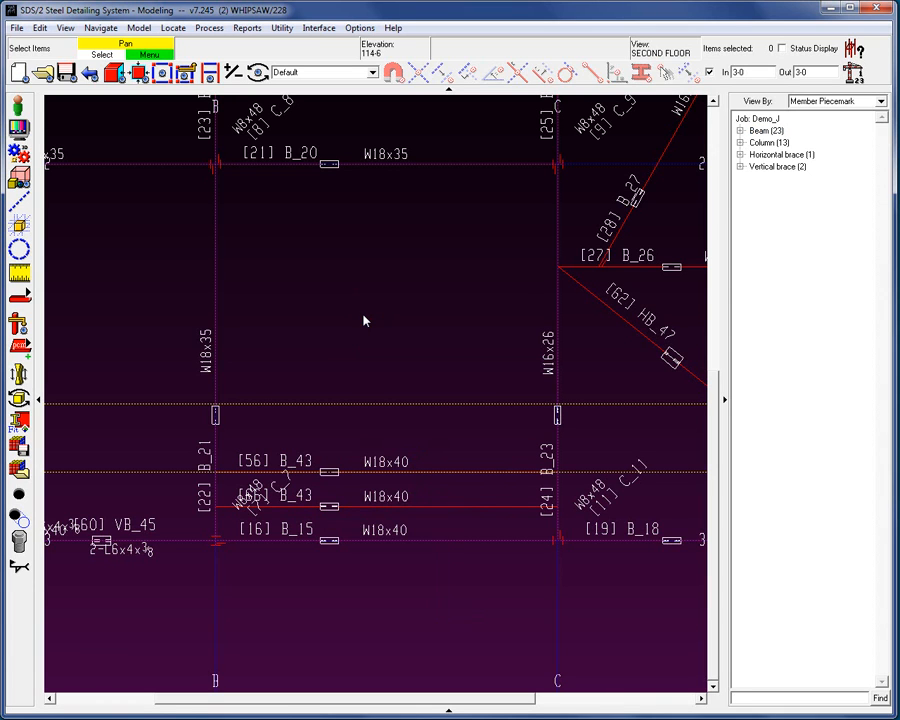
mouse_move(391, 303)
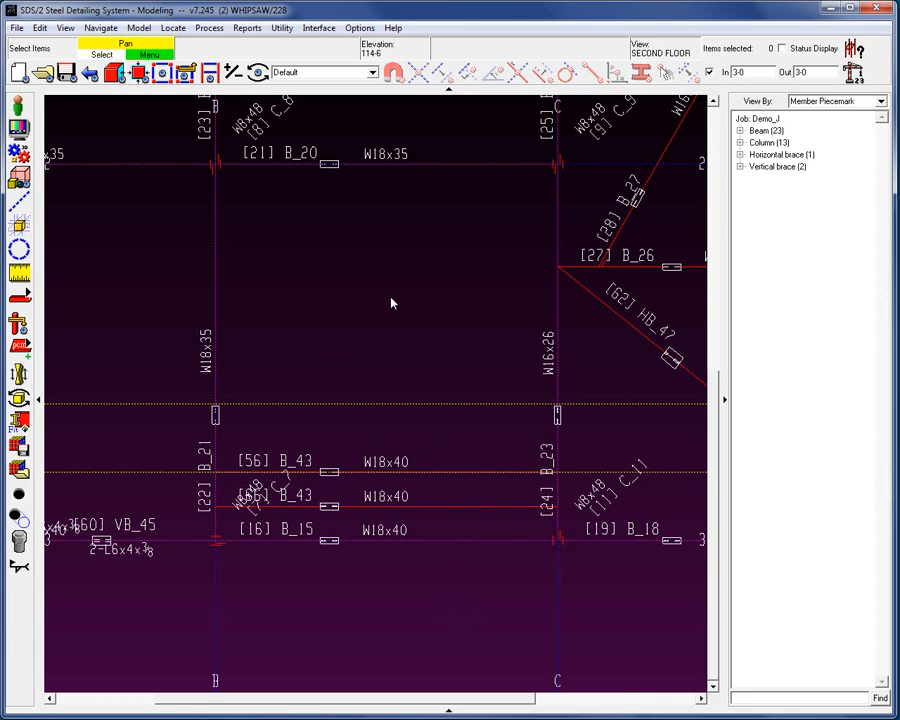
mouse_move(147, 43)
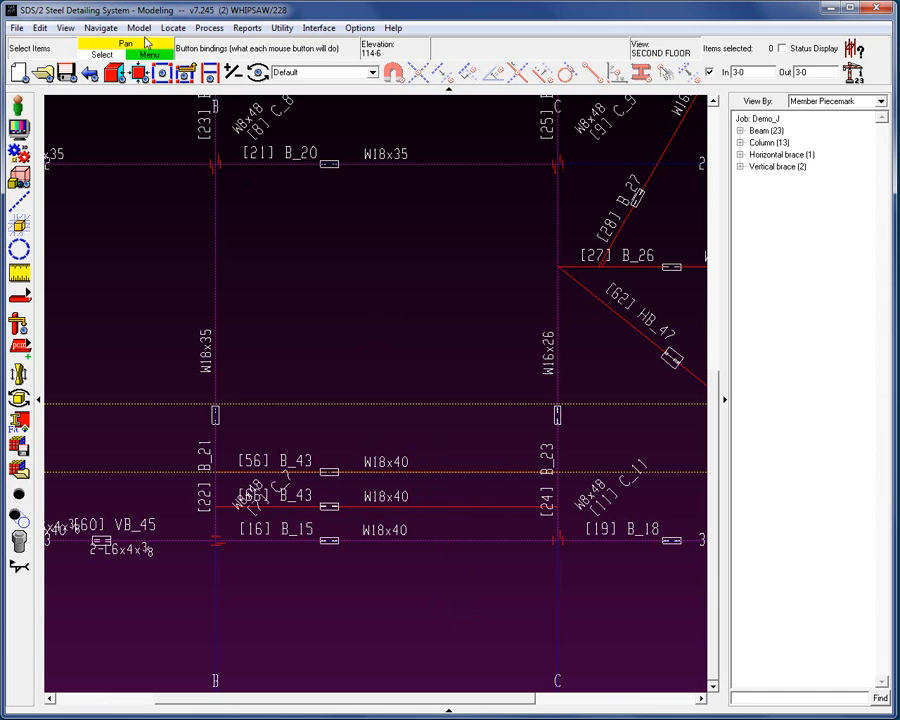
Quick Undelete beams [65] B_49, [64] B_43 and [63] B_43 from the Member menu.
left_click(139, 27)
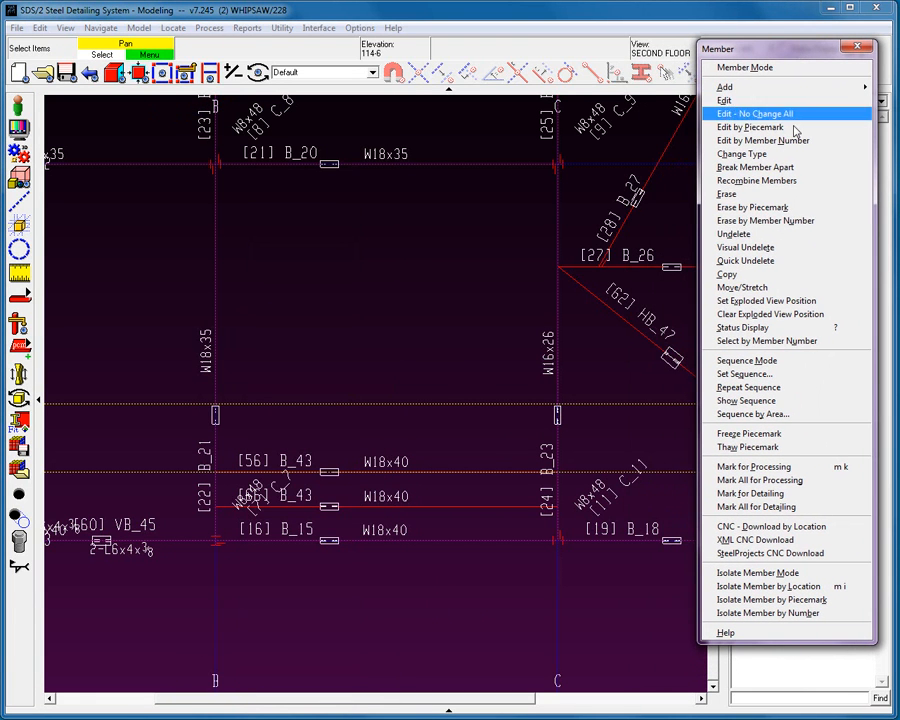
mouse_move(780, 247)
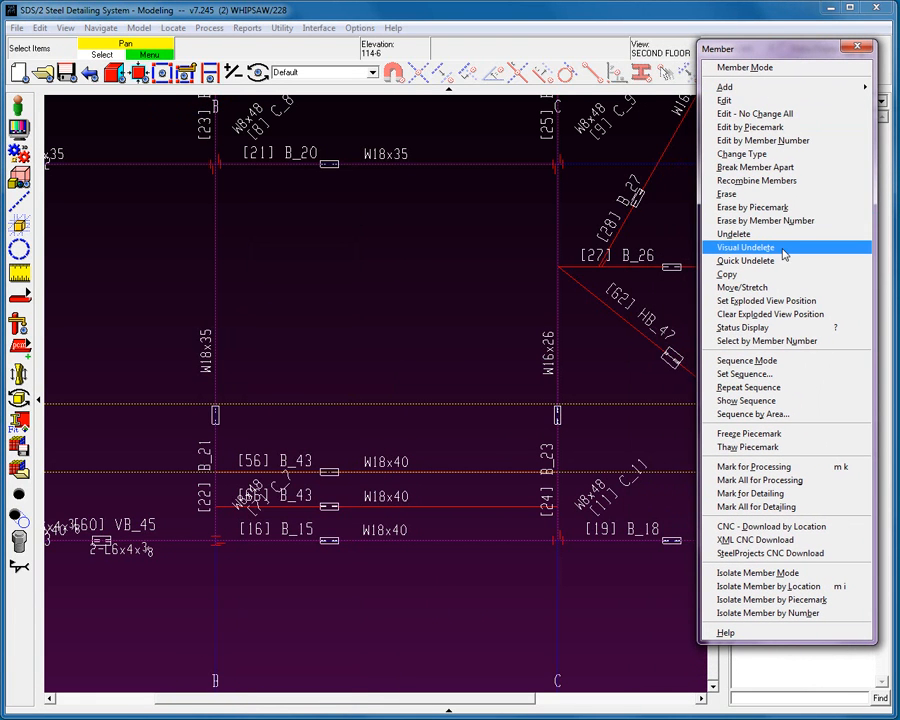
mouse_move(783, 260)
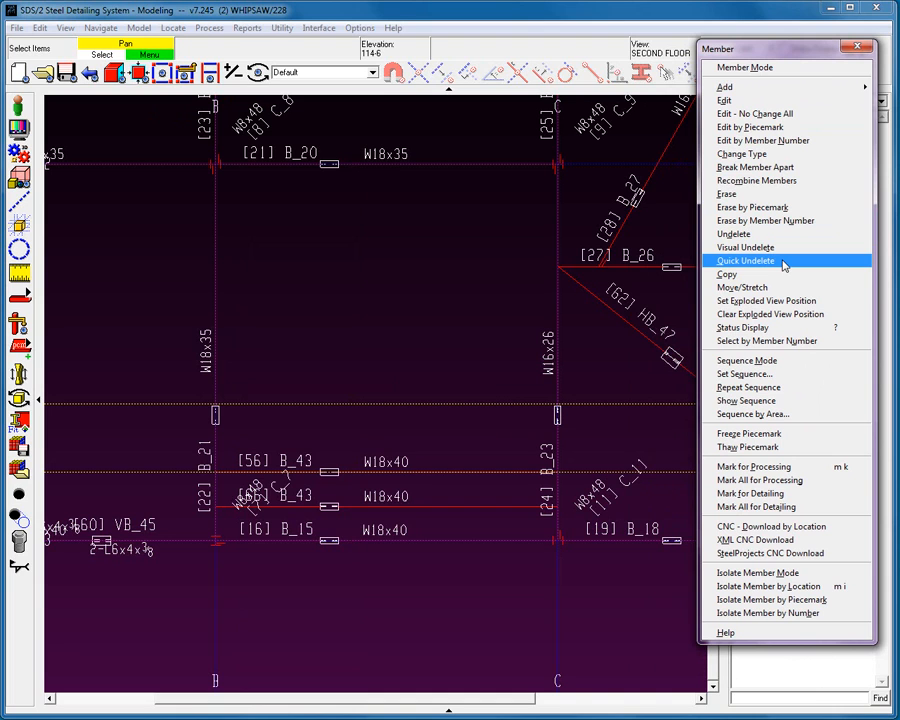
left_click(746, 260)
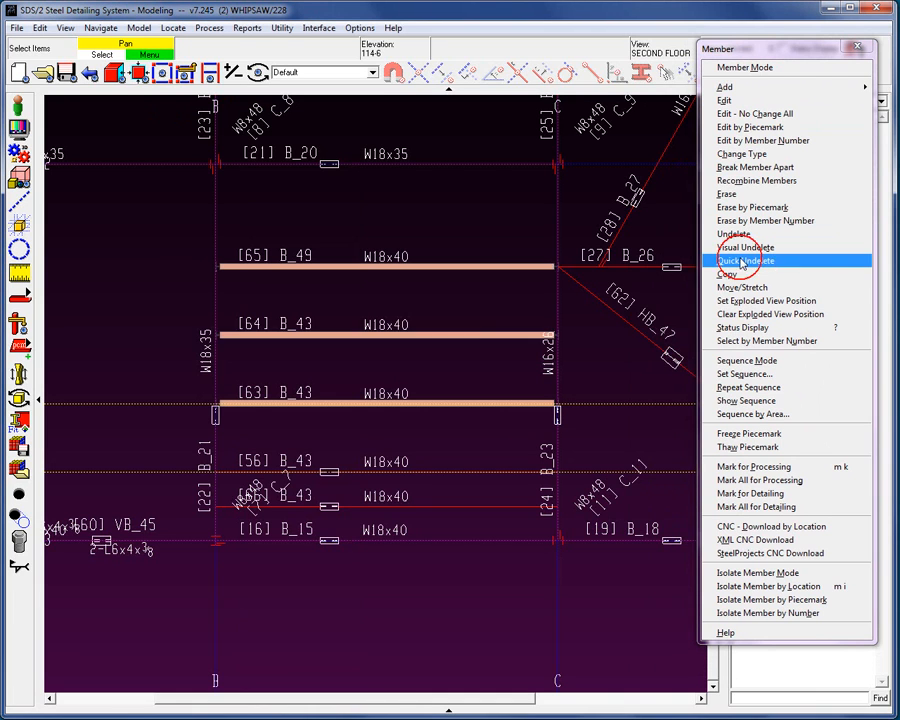
mouse_move(332, 231)
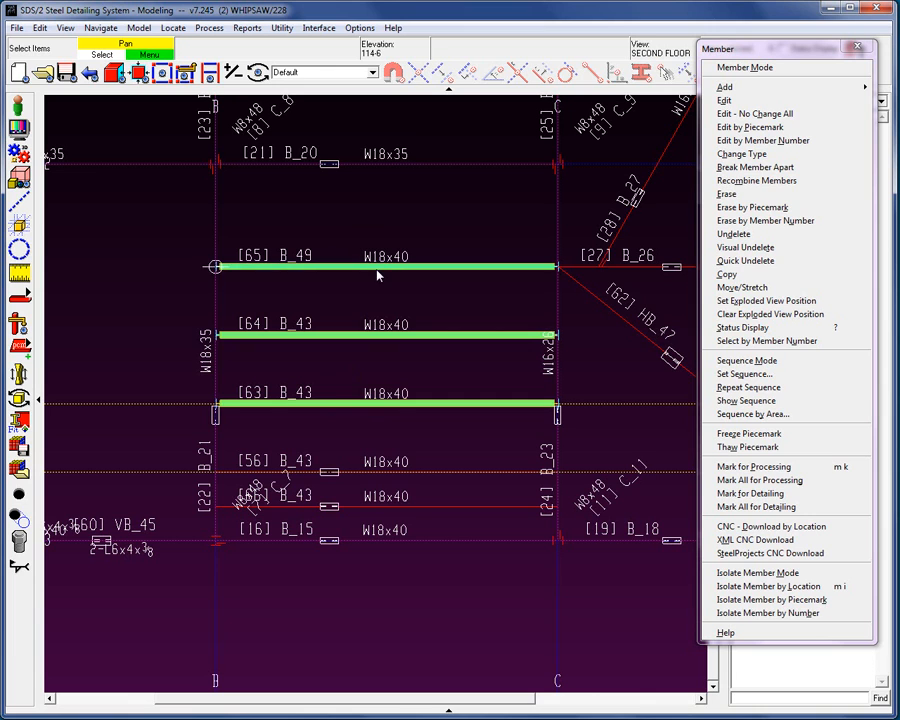
left_click(726, 194)
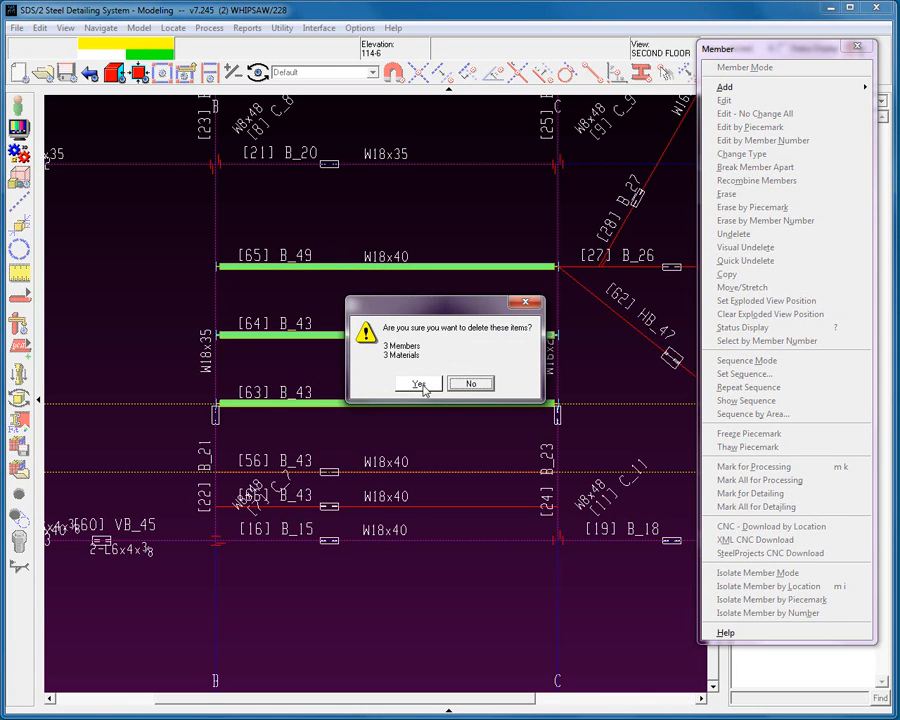
Confirm the deletion again, then restore undelete Group 5 with B_49 and two B_43 beams.
left_click(418, 384)
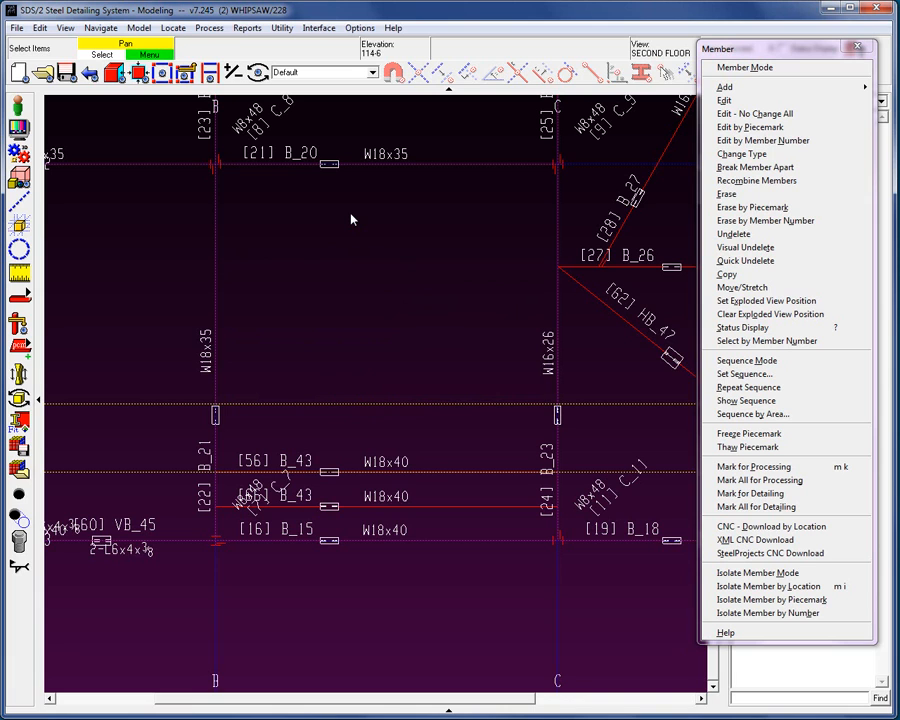
mouse_move(490, 288)
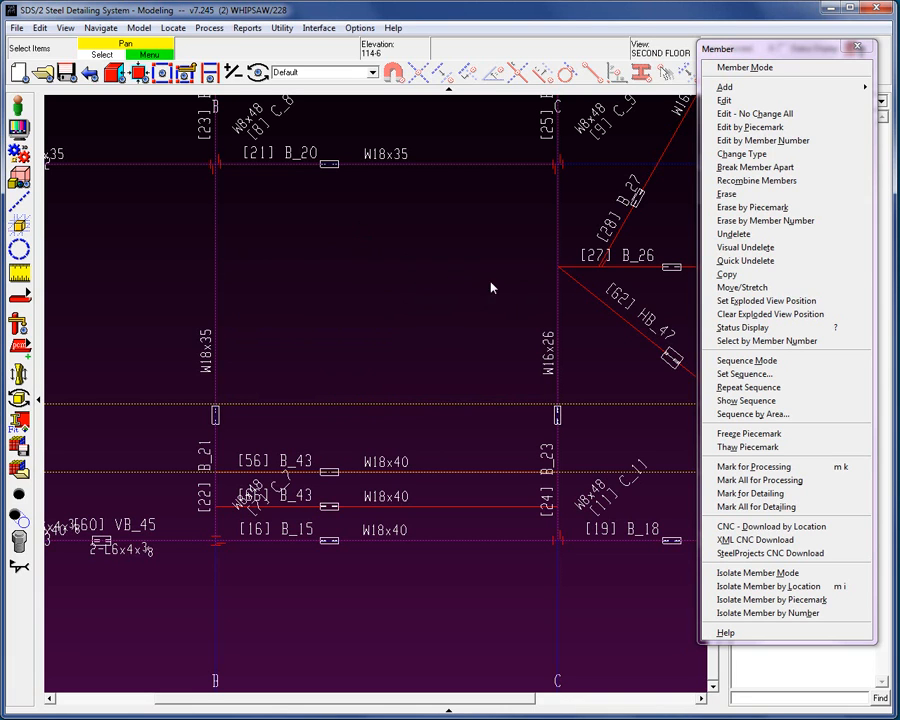
mouse_move(745, 247)
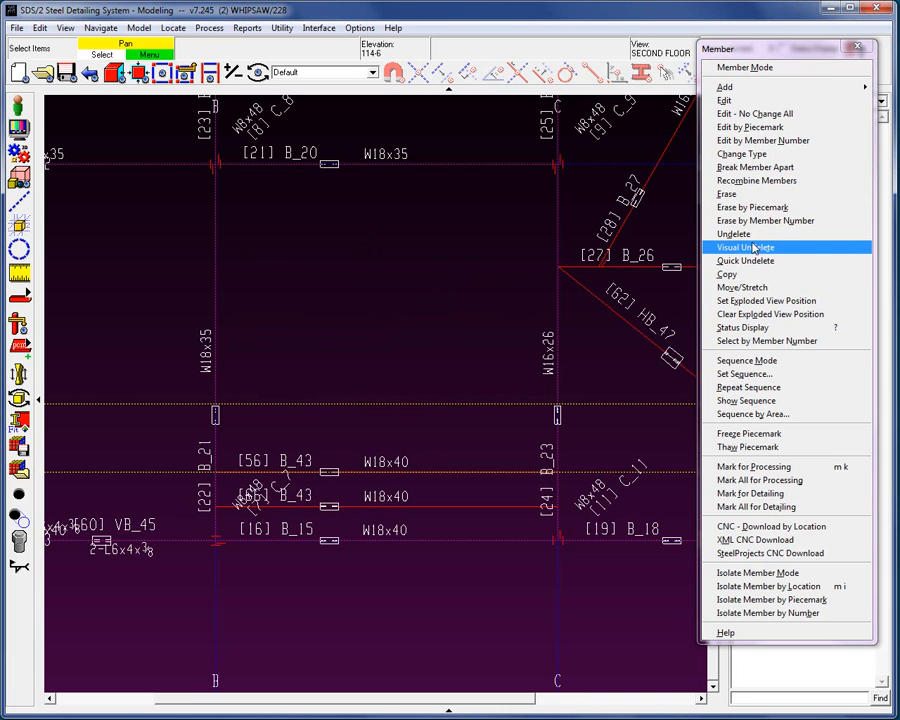
left_click(734, 233)
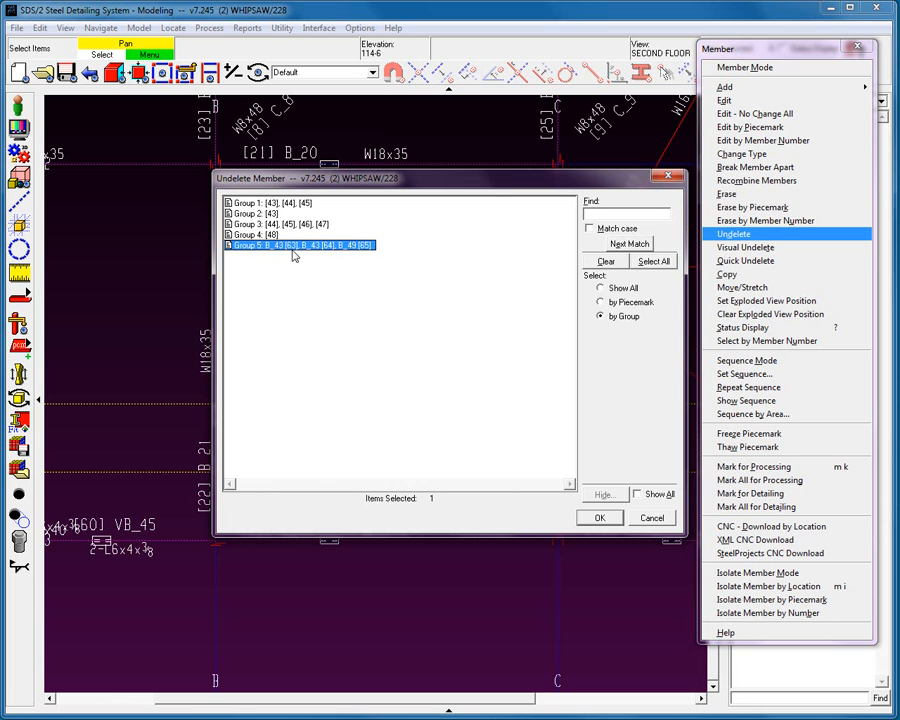
left_click(600, 517)
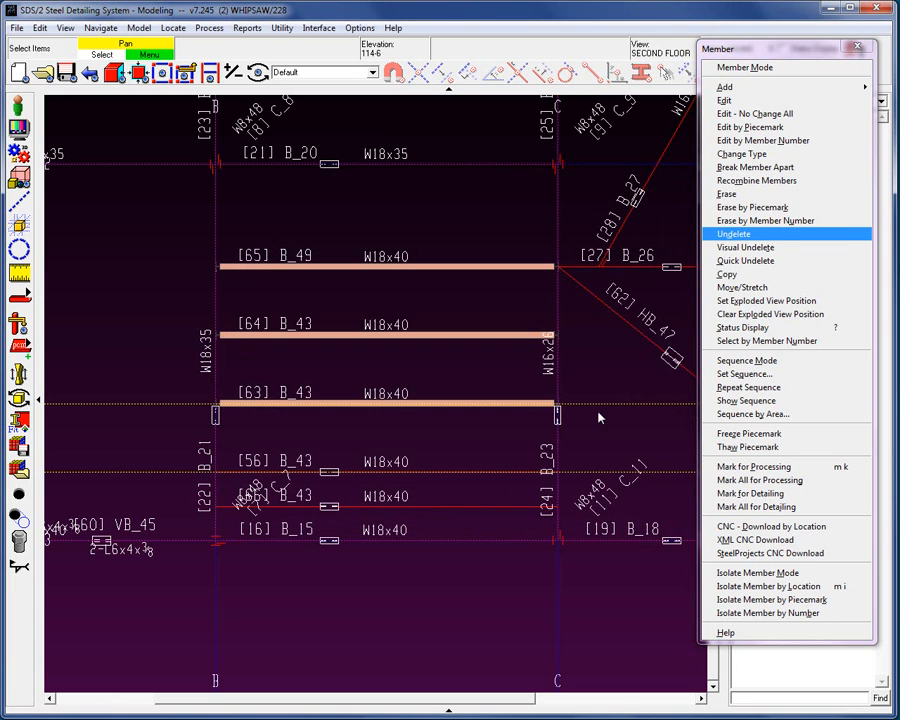
mouse_move(240, 230)
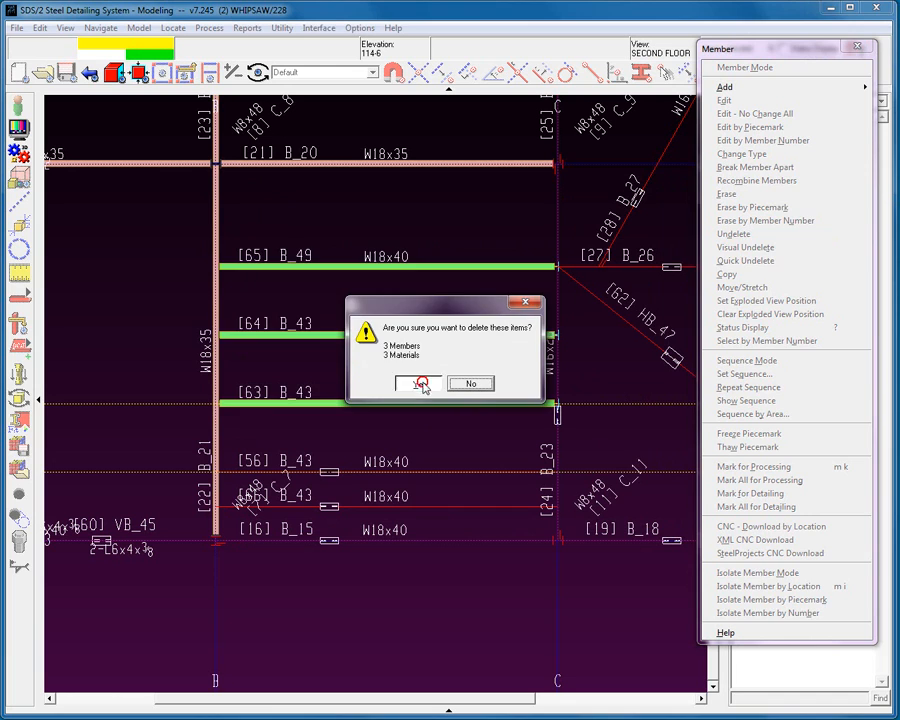
Confirm restoring beams B_49 and B_43 between gridlines B and C.
left_click(419, 383)
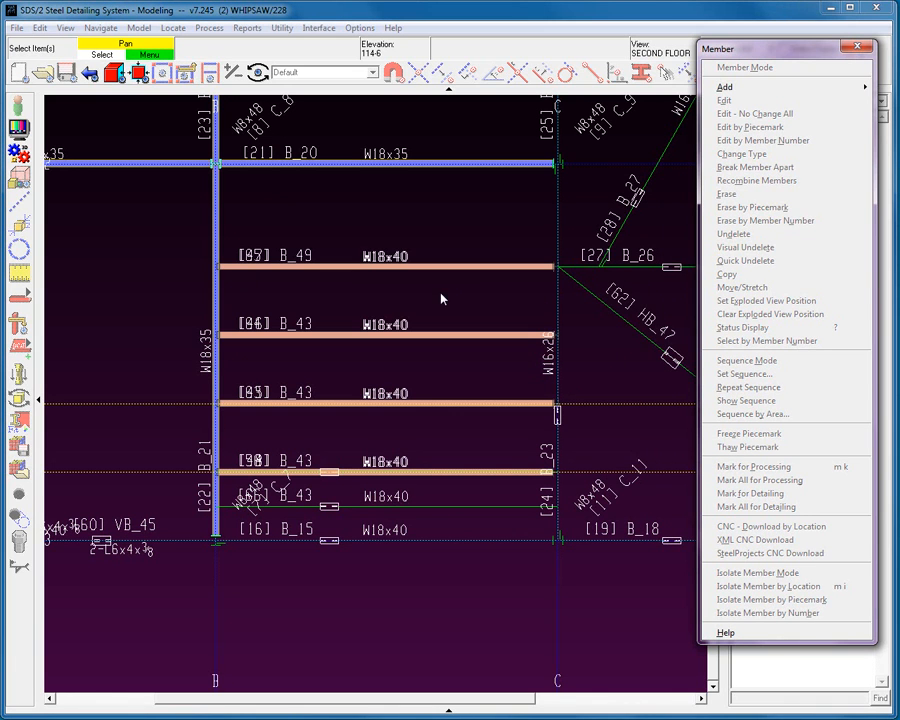
mouse_move(363, 215)
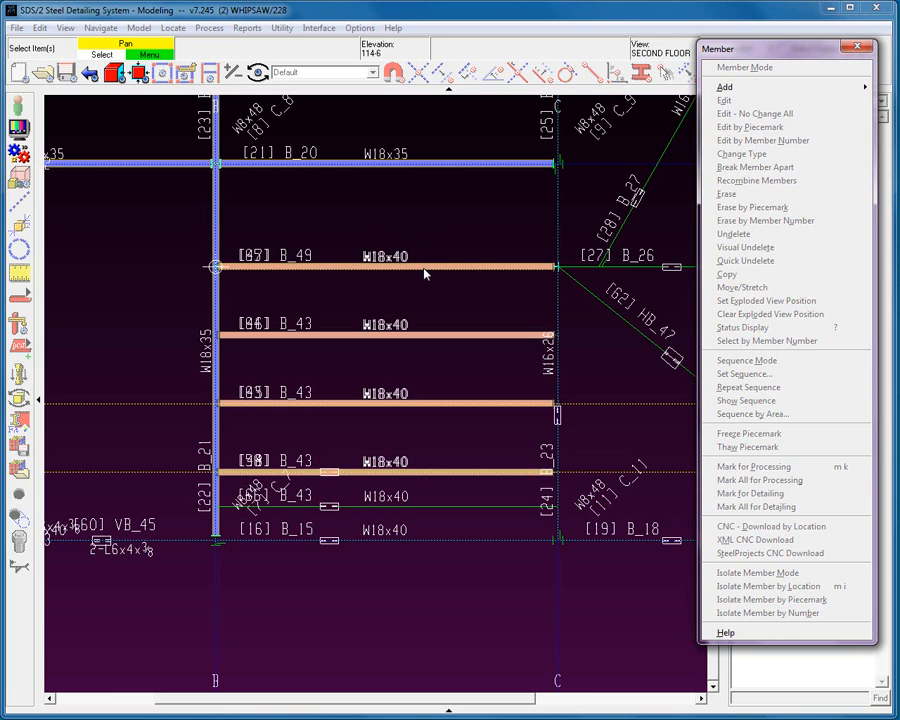
mouse_move(418, 275)
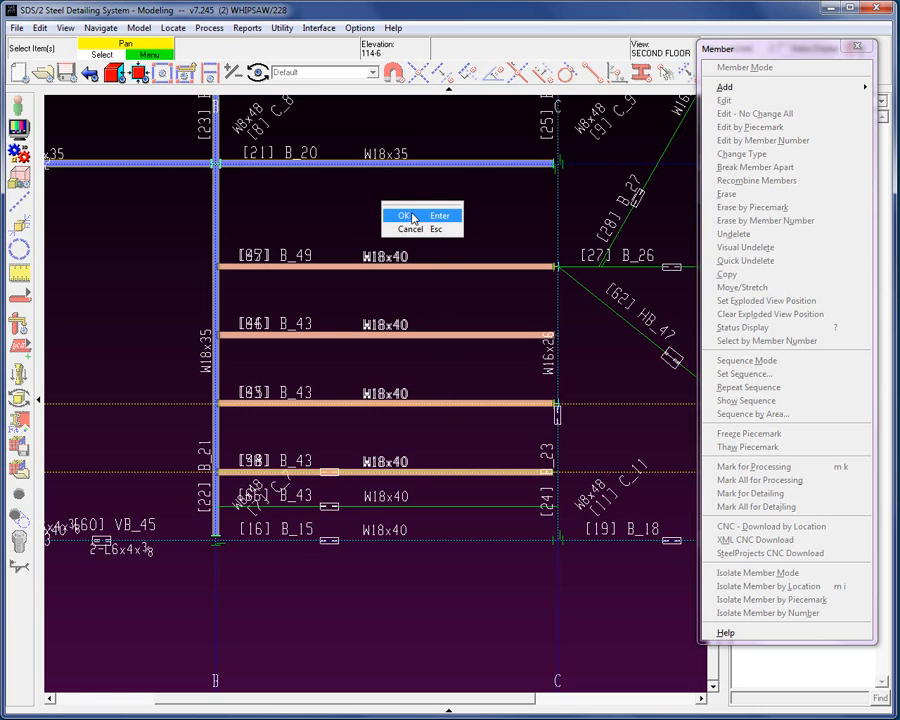
left_click(403, 216)
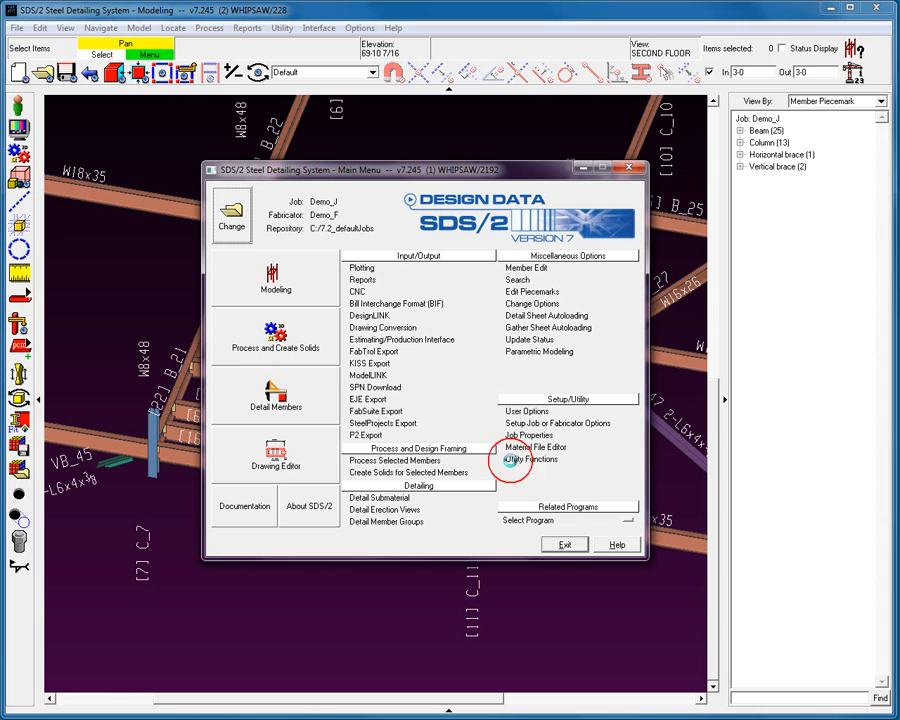
Release all 14 deleted members through Utility Functions > Release Deleted Members.
left_click(532, 459)
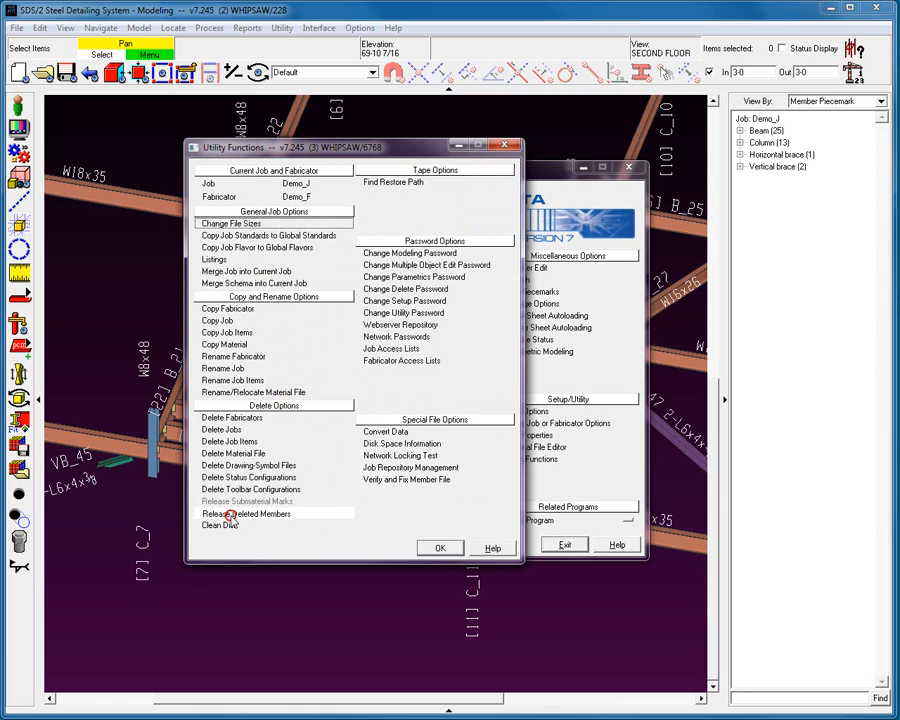
left_click(245, 513)
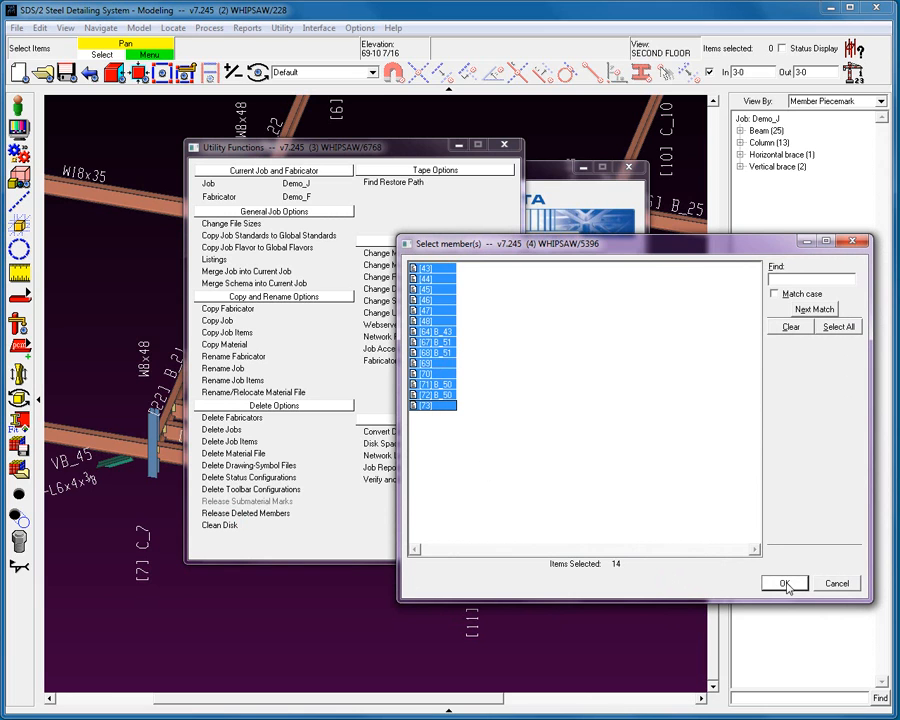
left_click(785, 583)
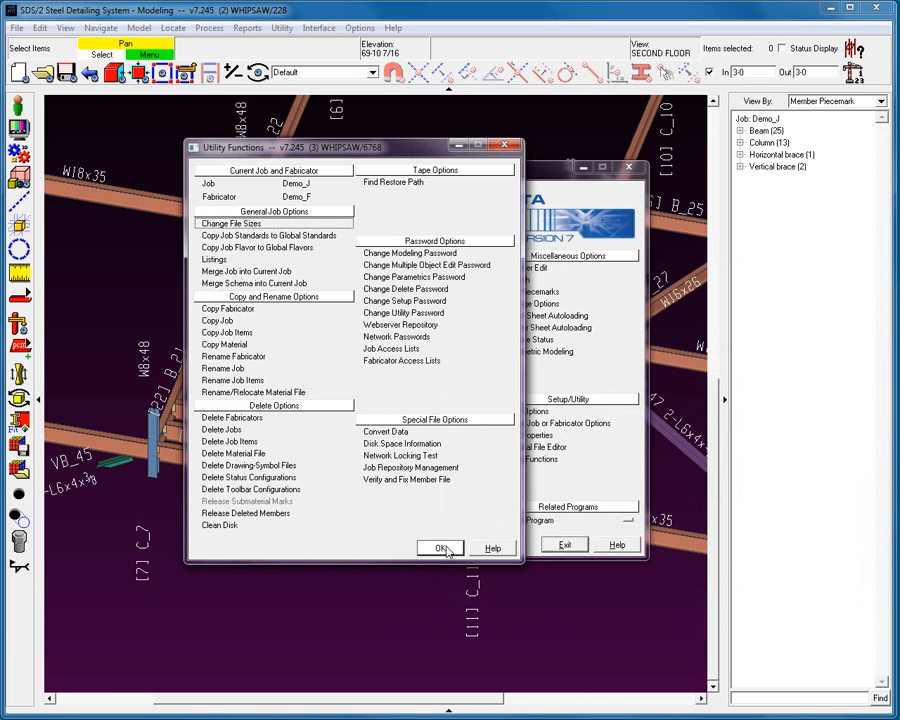
left_click(441, 548)
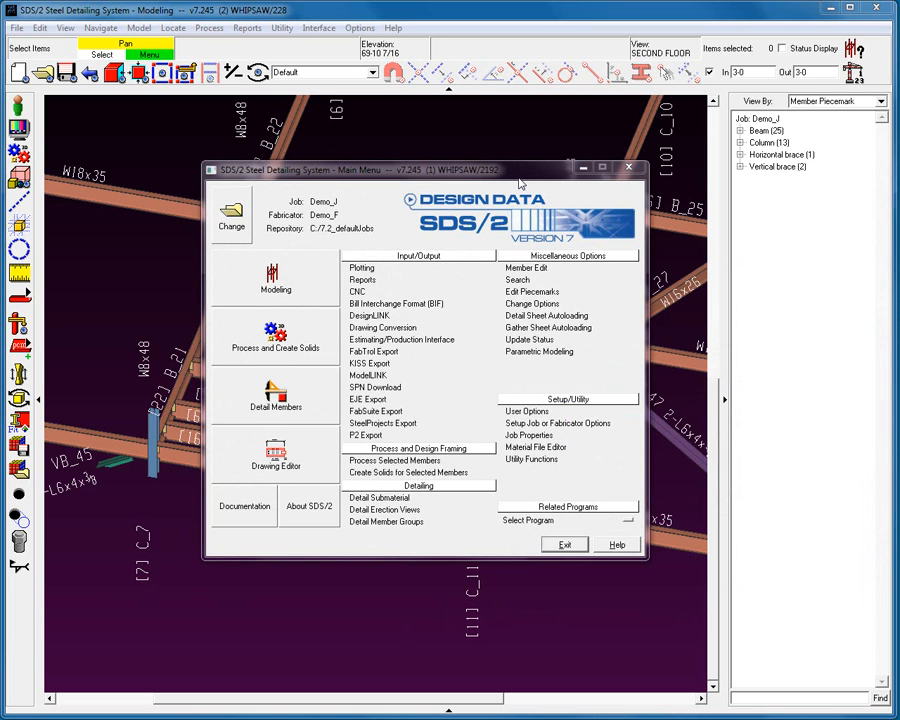